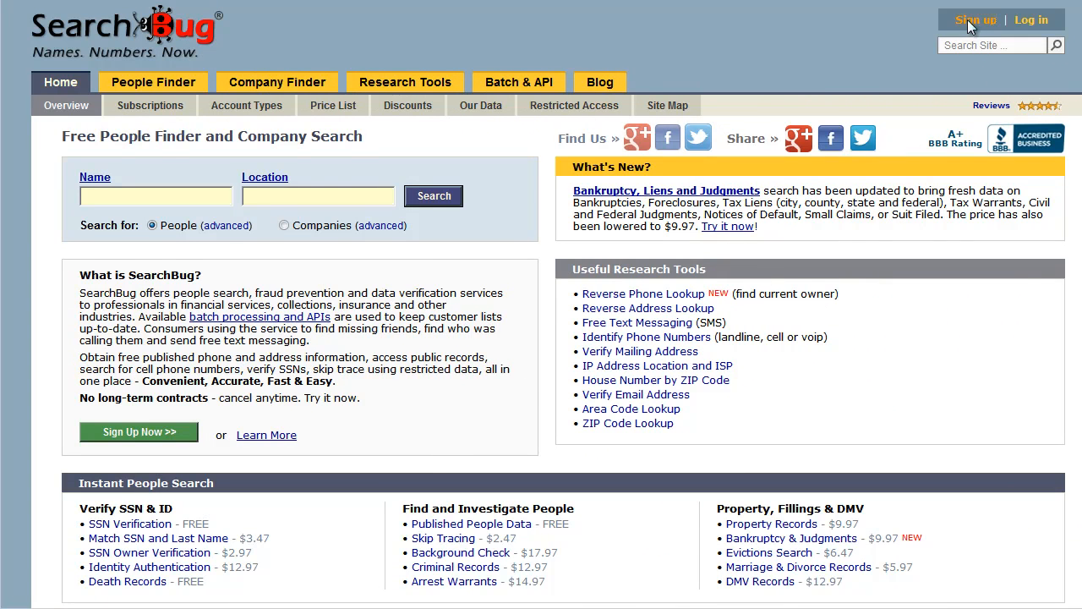
Step: Start signing up for a new SearchBug account from the home page
click(973, 20)
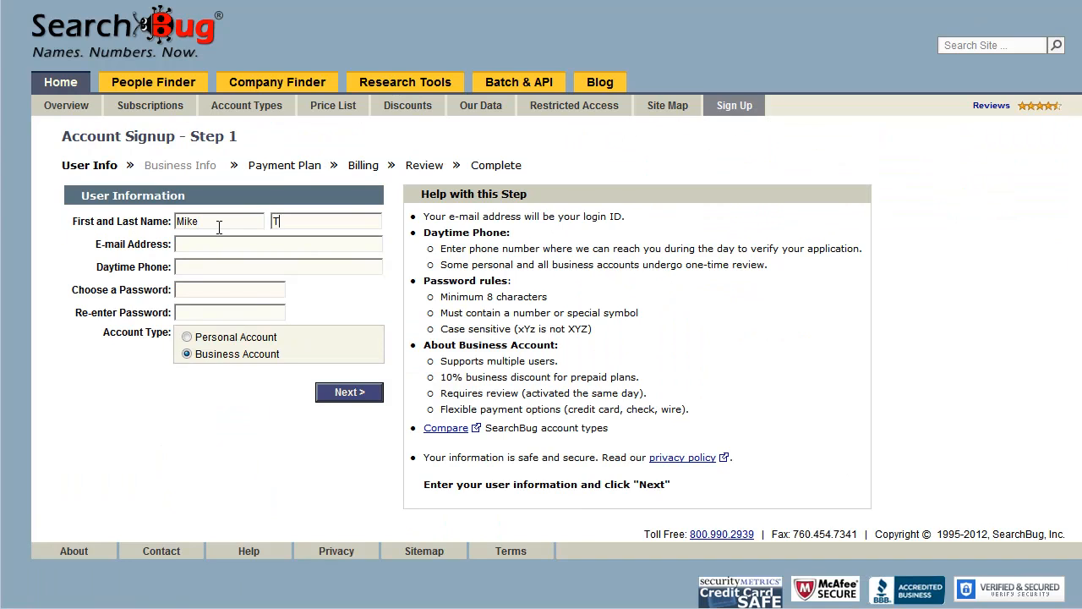
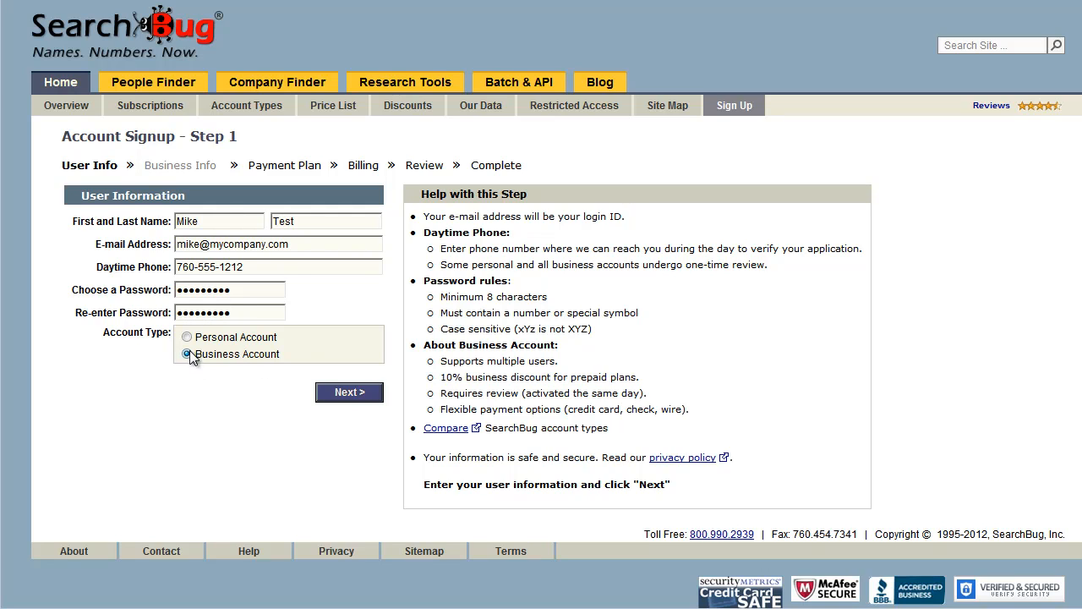
click(186, 353)
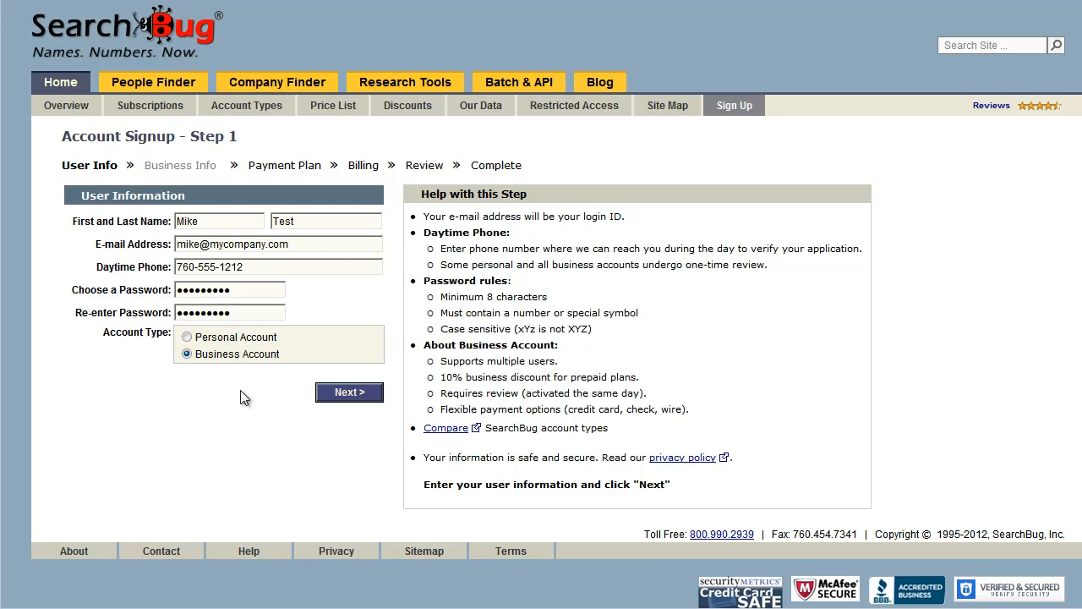
mouse_move(260, 397)
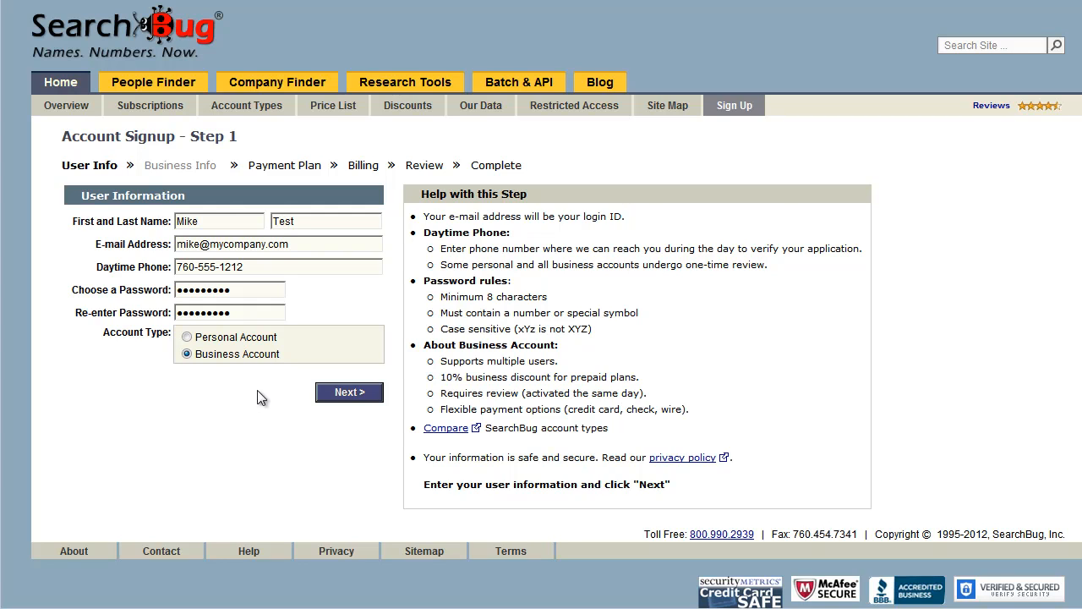
click(349, 392)
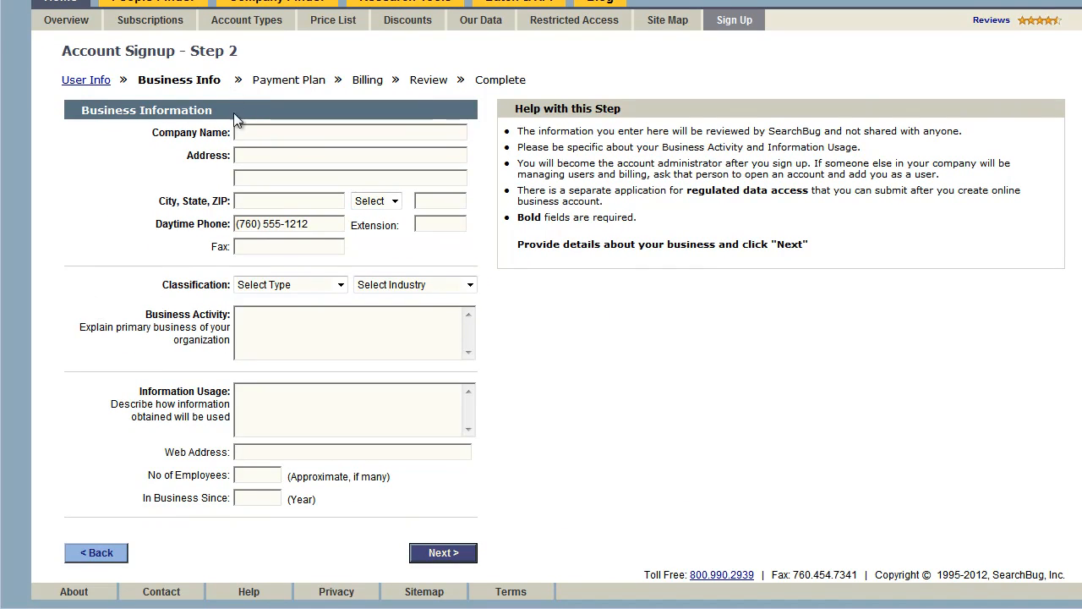
Step: Enter the company name, address 123 Any Street E and city San Diego
text(New Test compan)
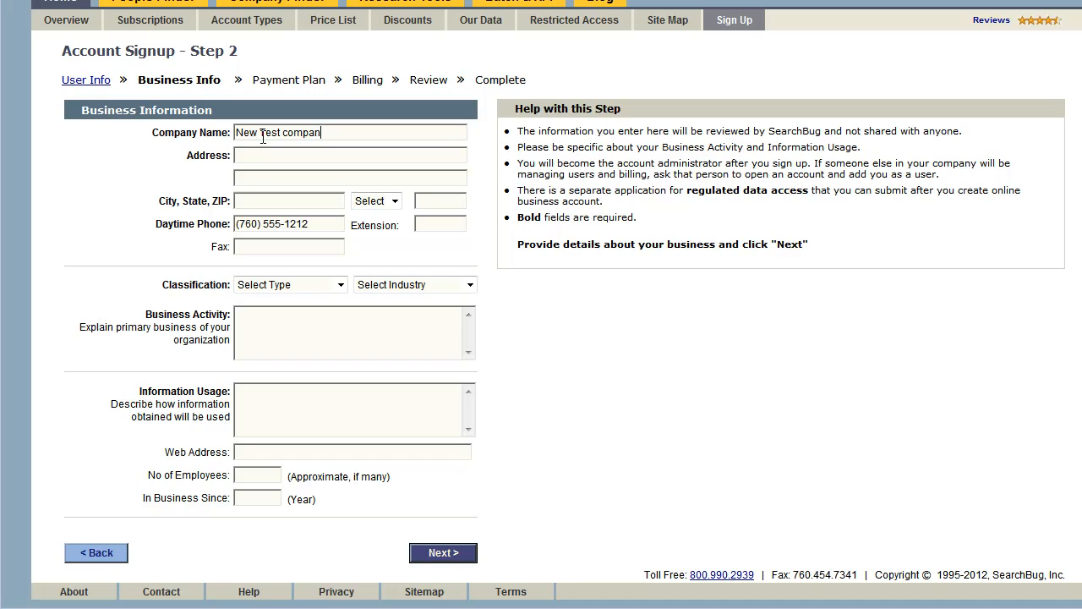
text(y)
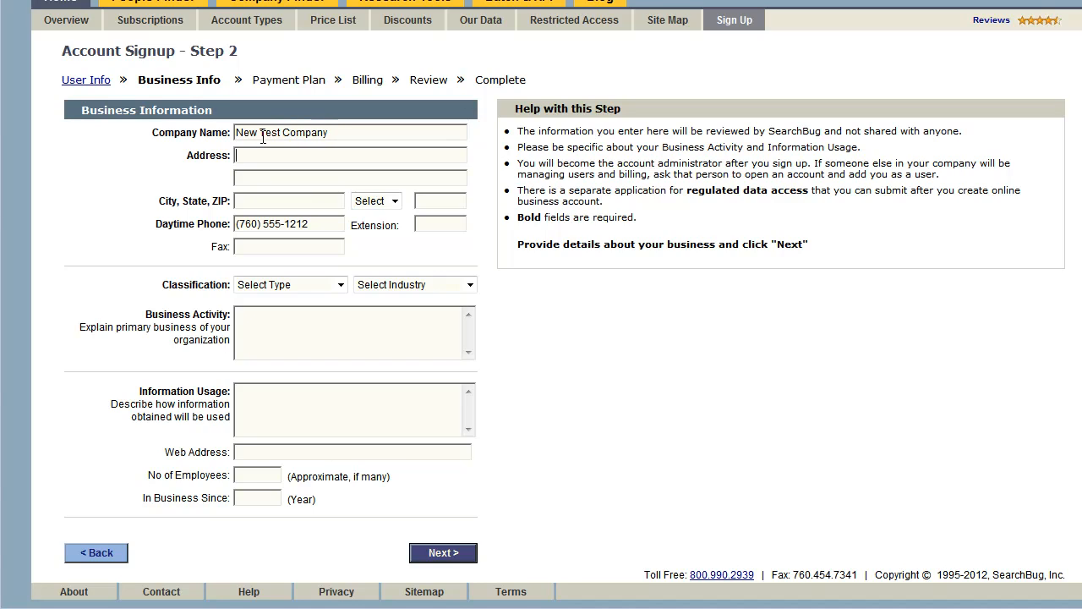
text(123 Any)
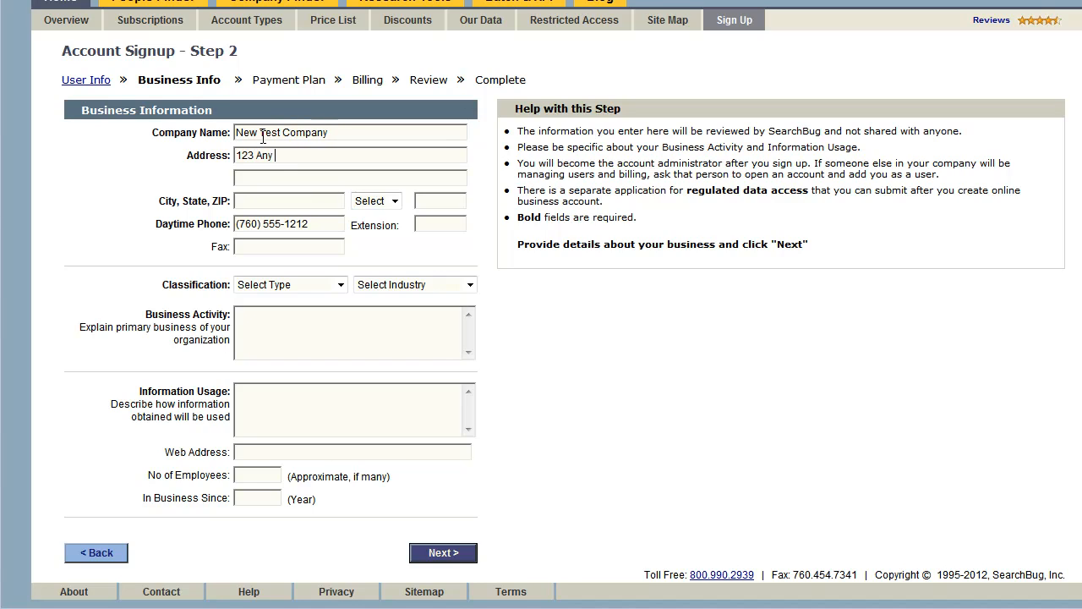
text(Street)
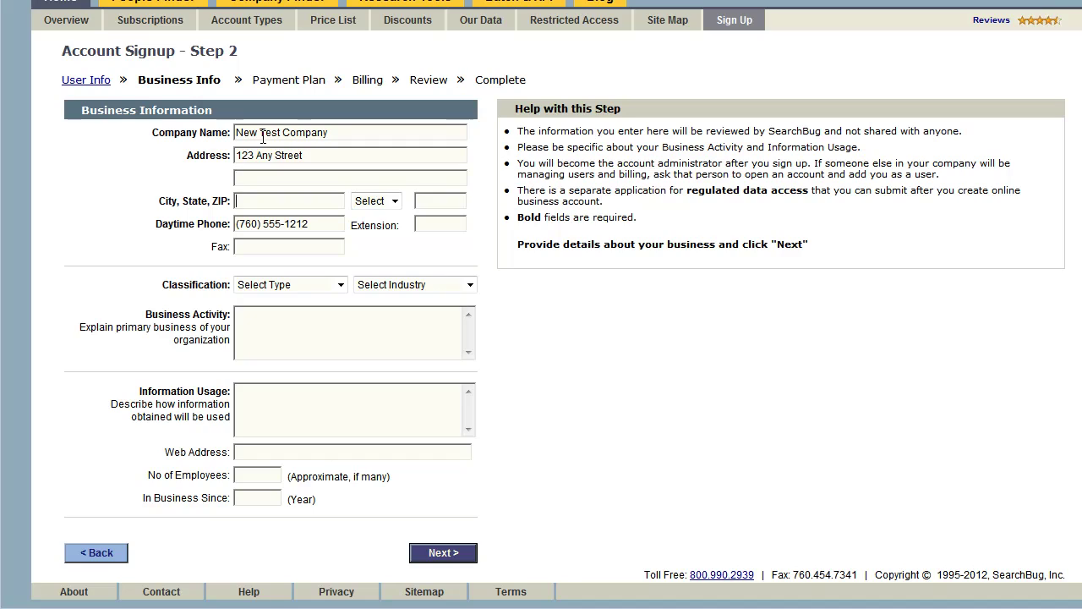
text(E)
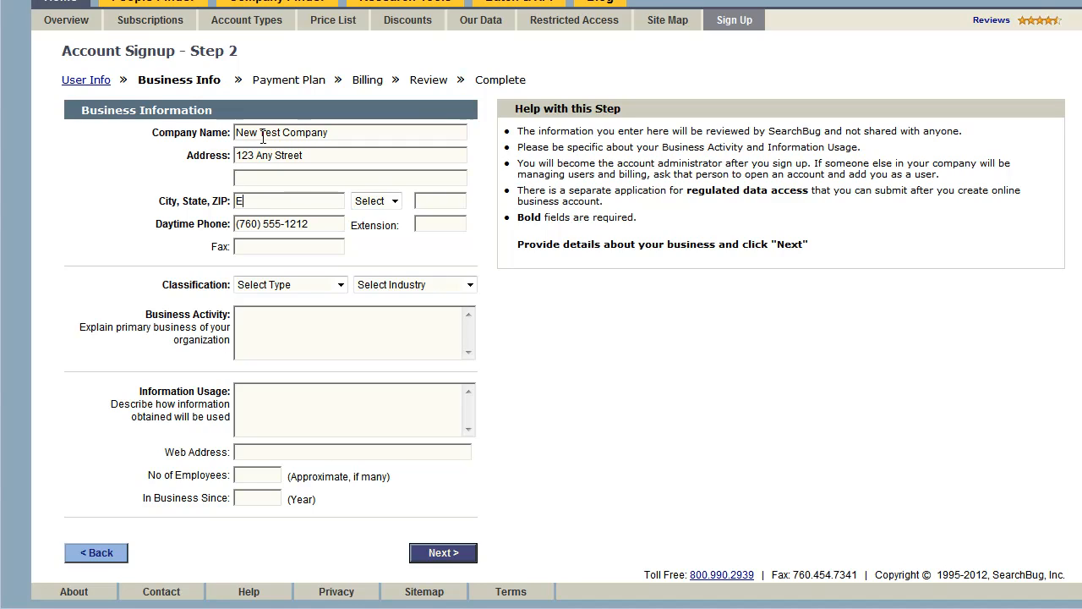
text(San Diego)
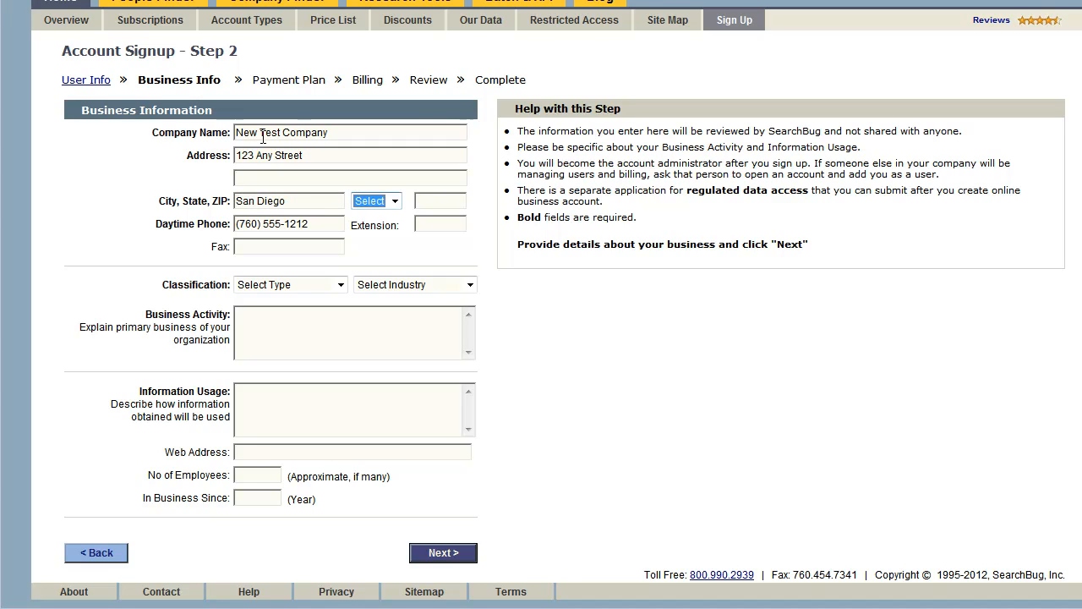
Step: Set state CA, ZIP 92..., fax number, Corporation classification and Financial Services industry
click(439, 199)
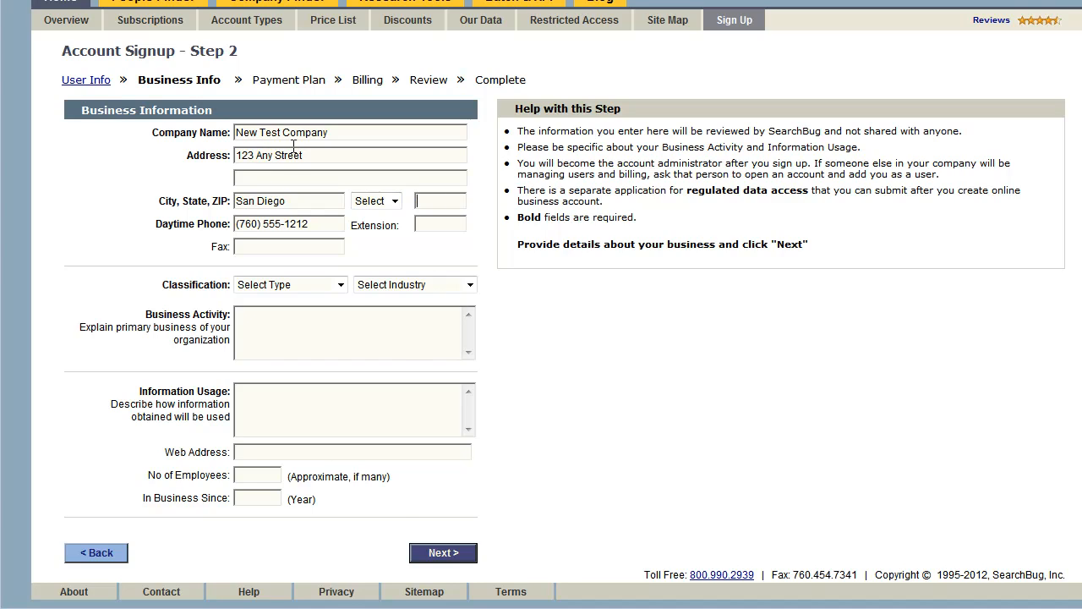
click(375, 200)
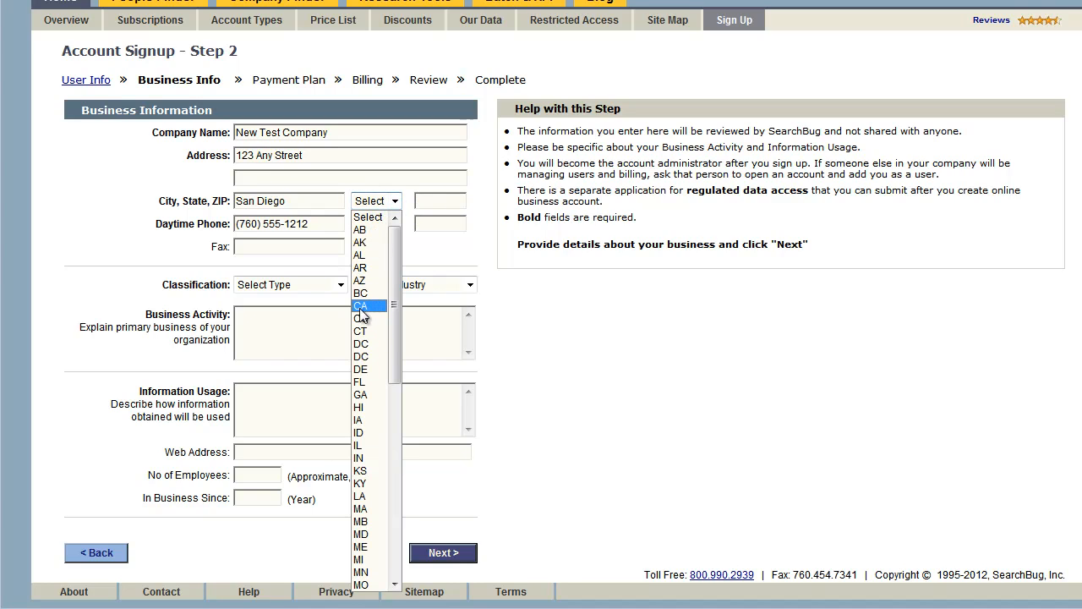
click(361, 304)
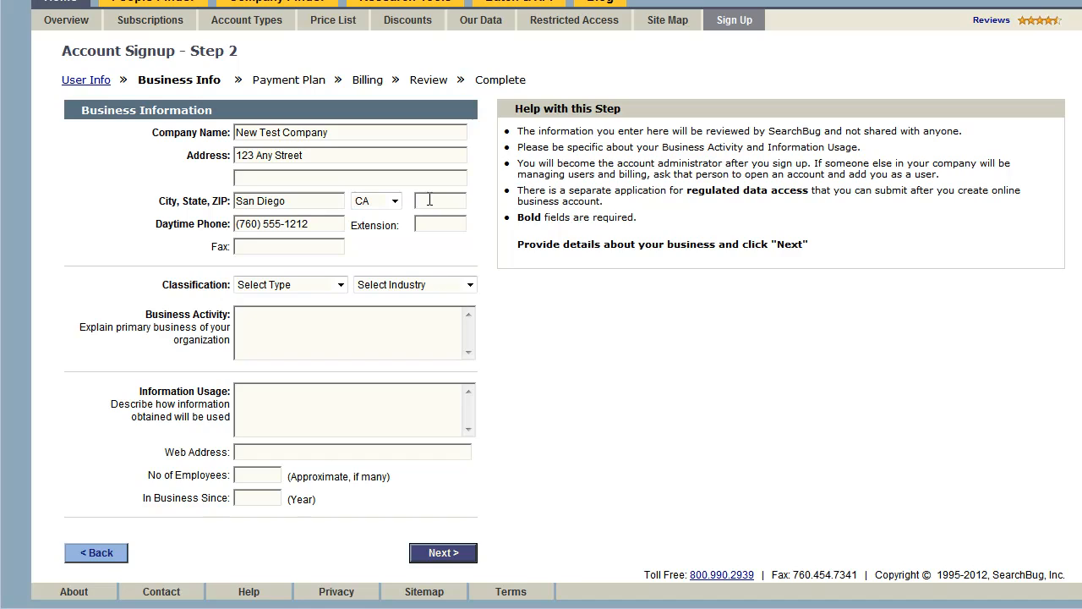
text(92111)
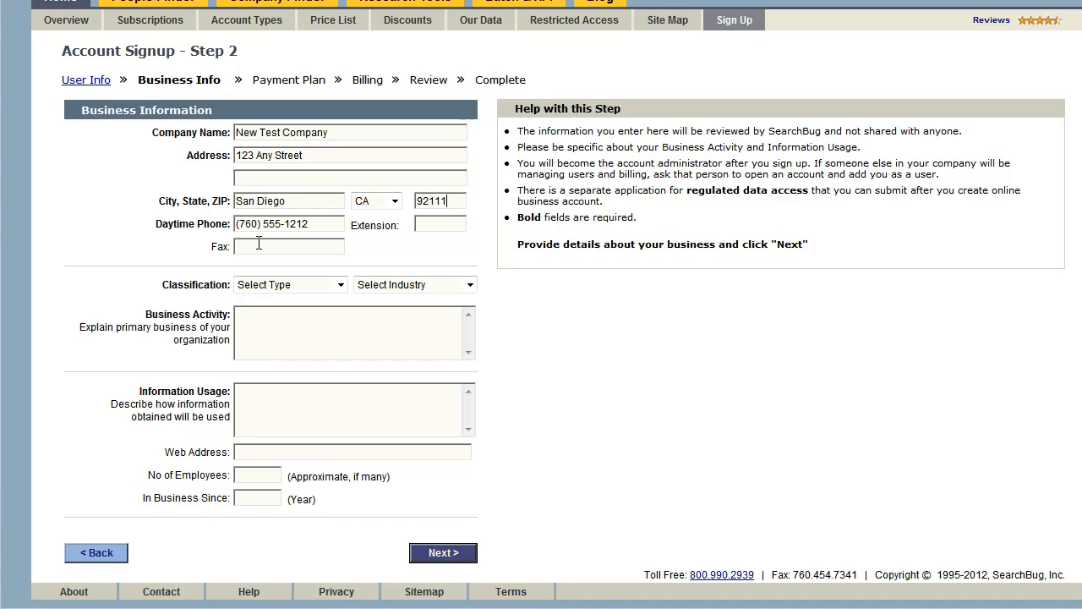
click(291, 284)
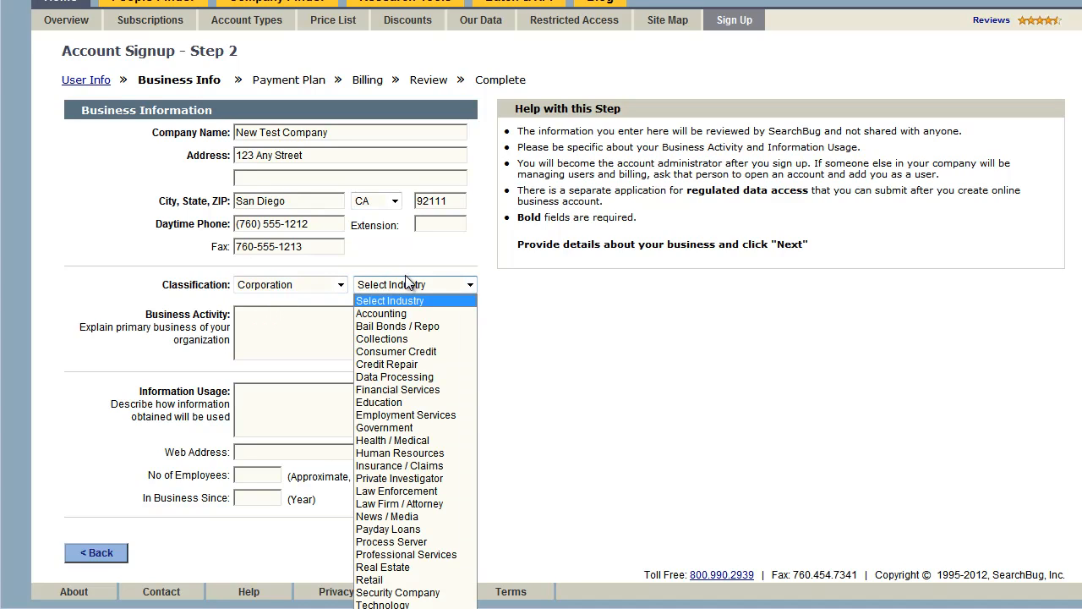
mouse_move(388, 403)
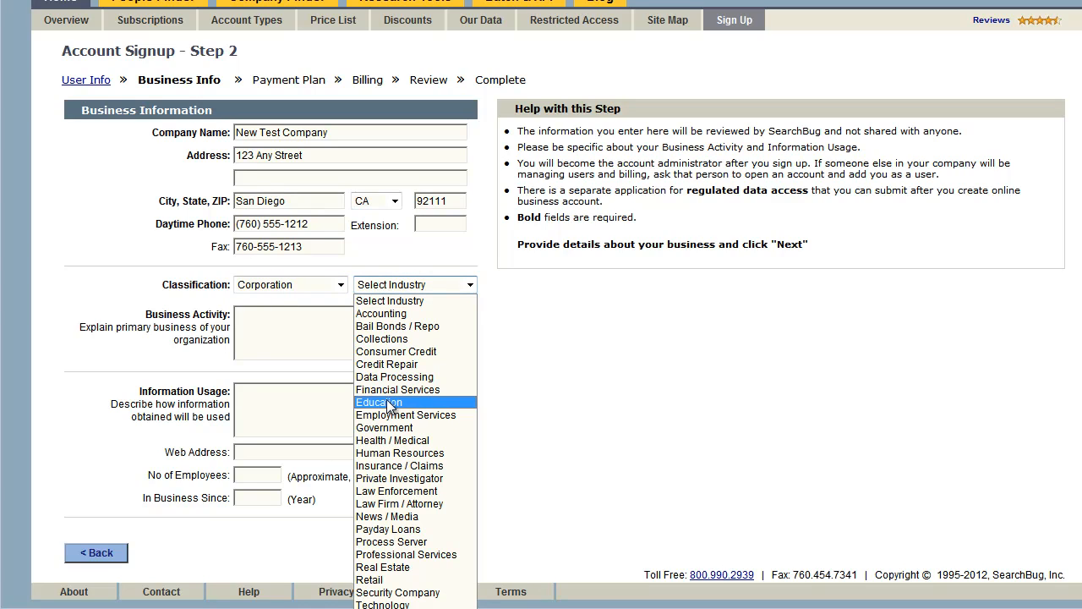
click(397, 389)
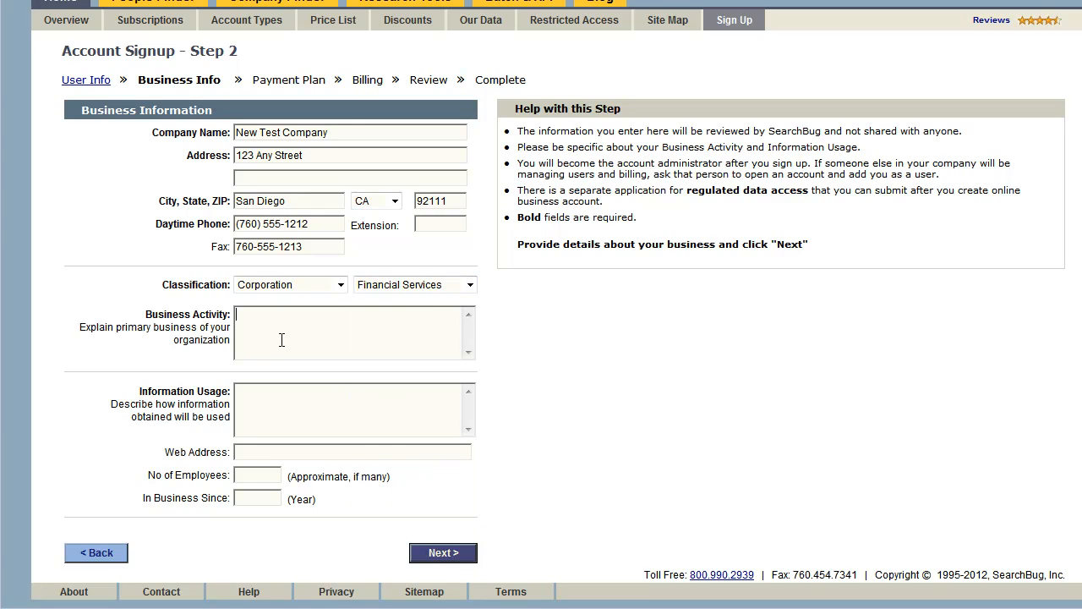
Step: Enter the business activity (financial institution) and information usage (public records research)
text(Financial Ins)
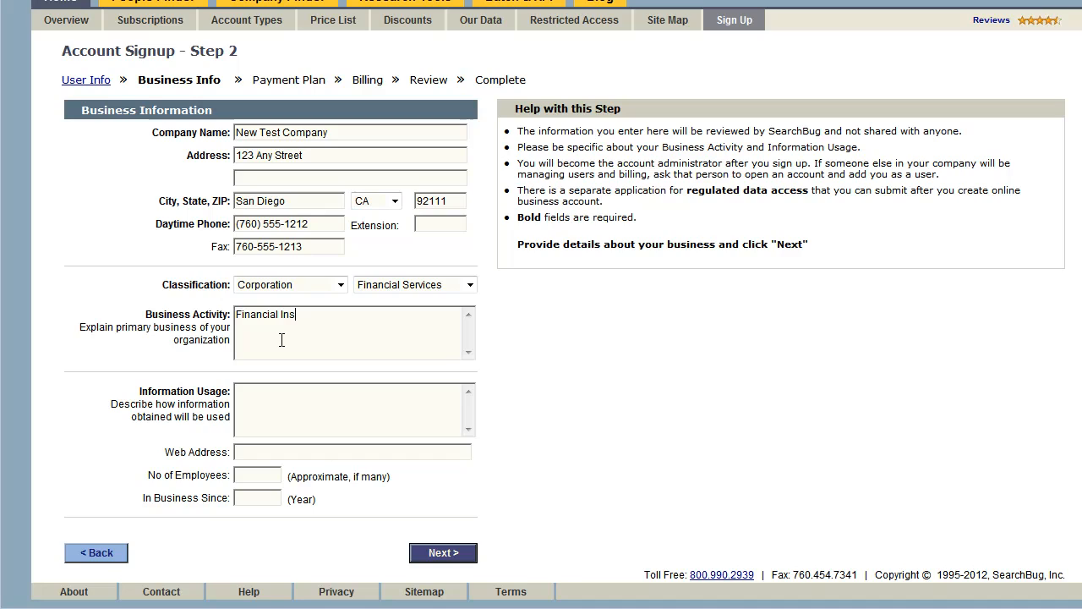
text(titution Collections Department)
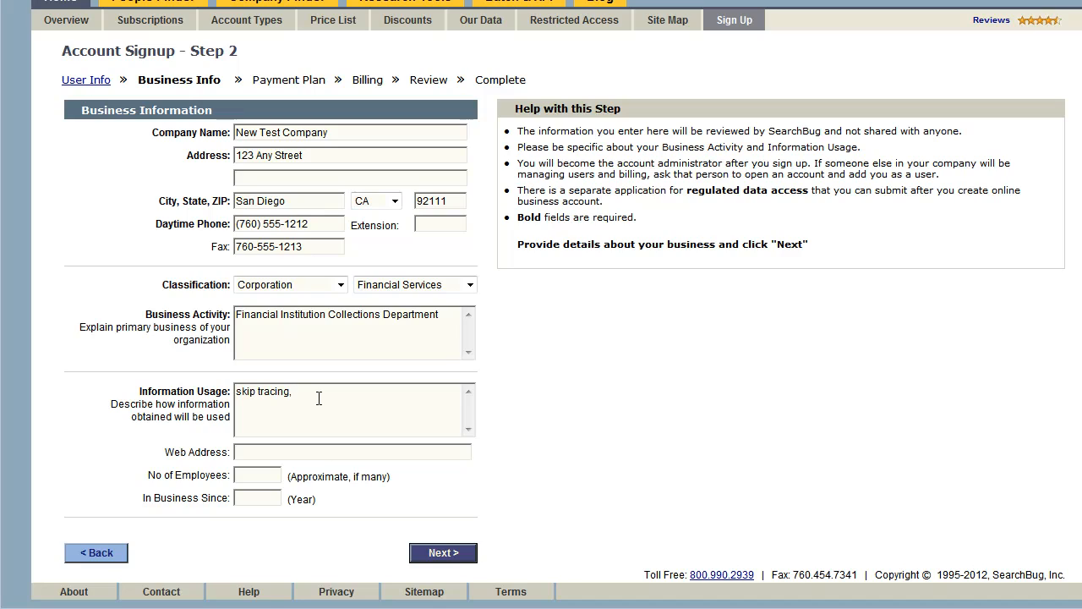
text(public)
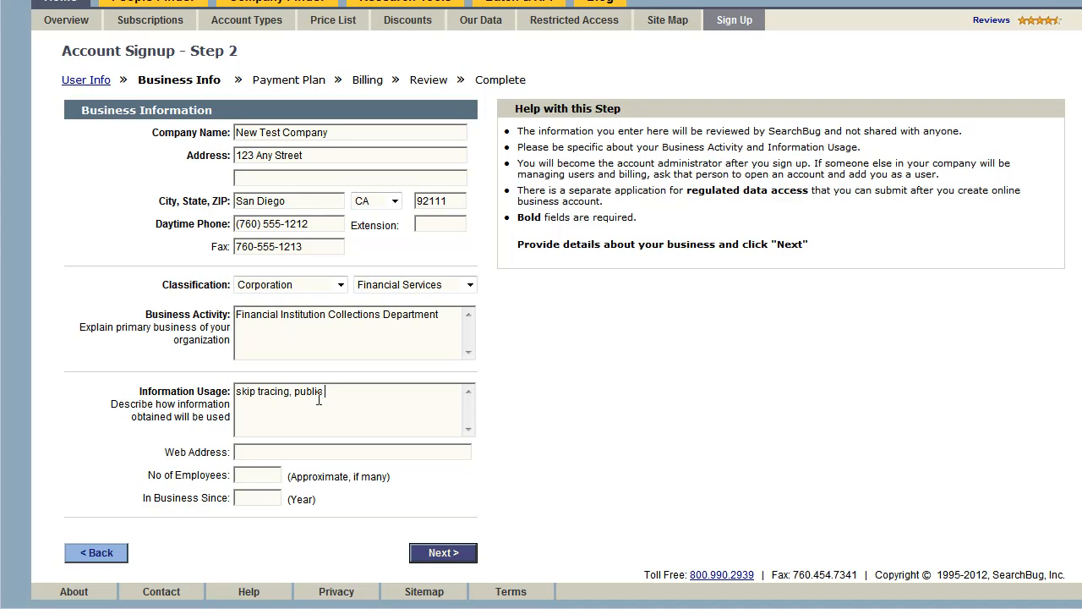
text(records reseac)
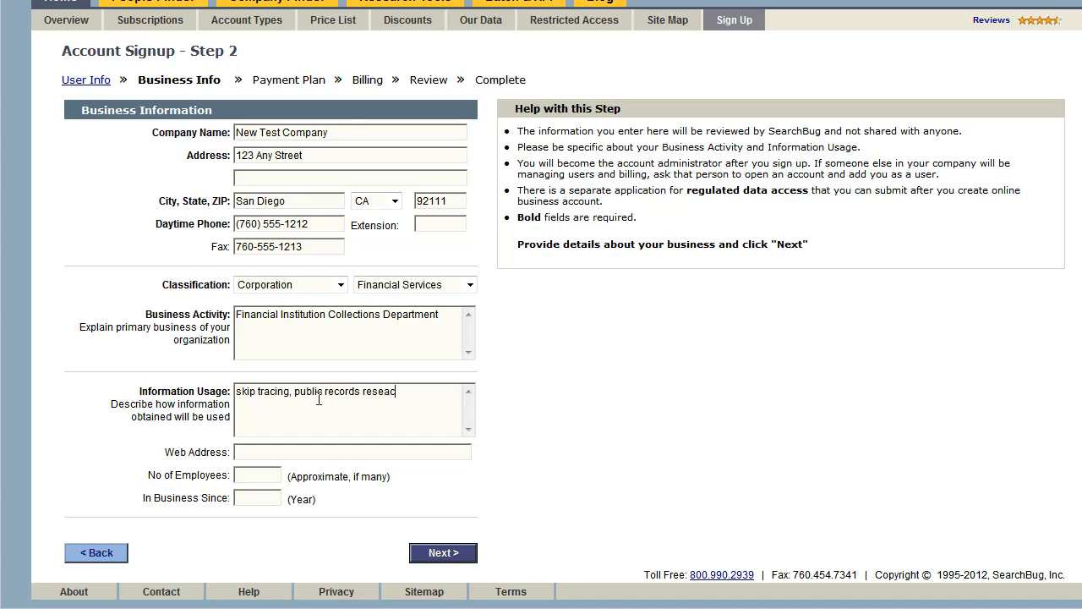
text(rch)
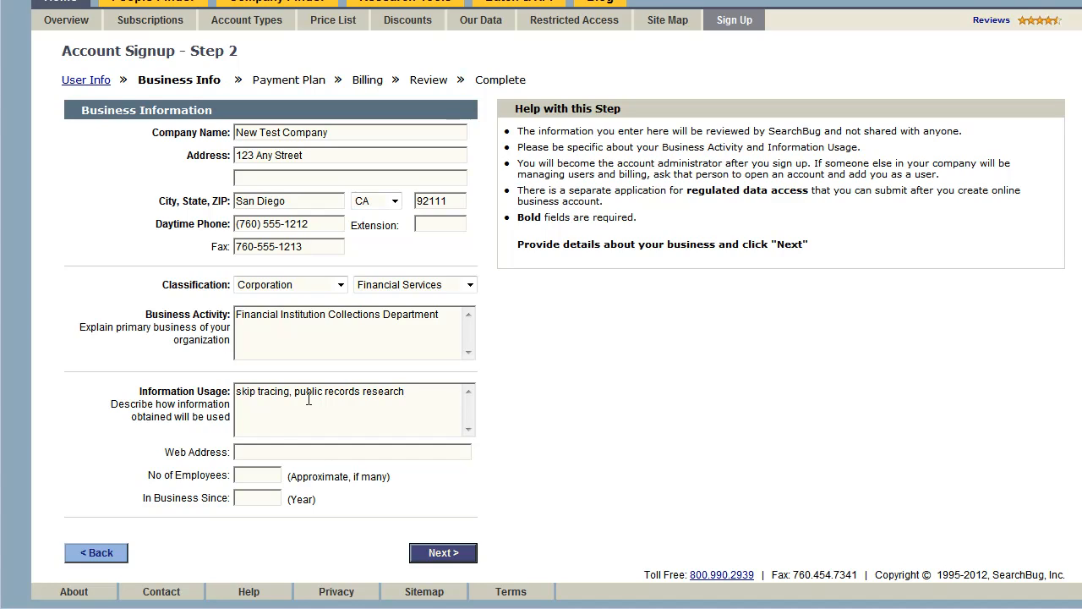
text(ww)
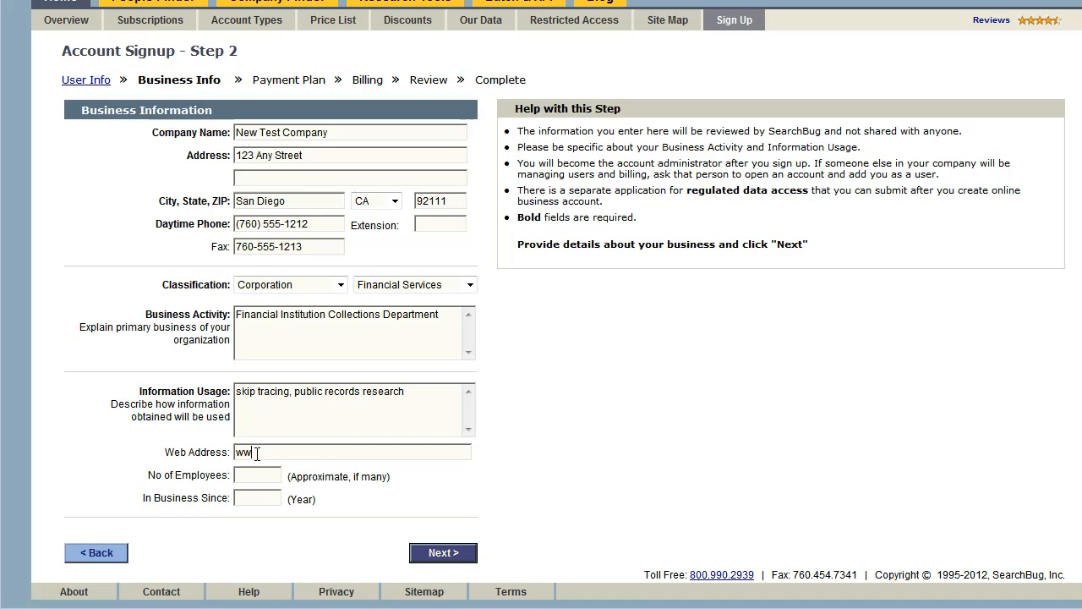
text(w.mycompan)
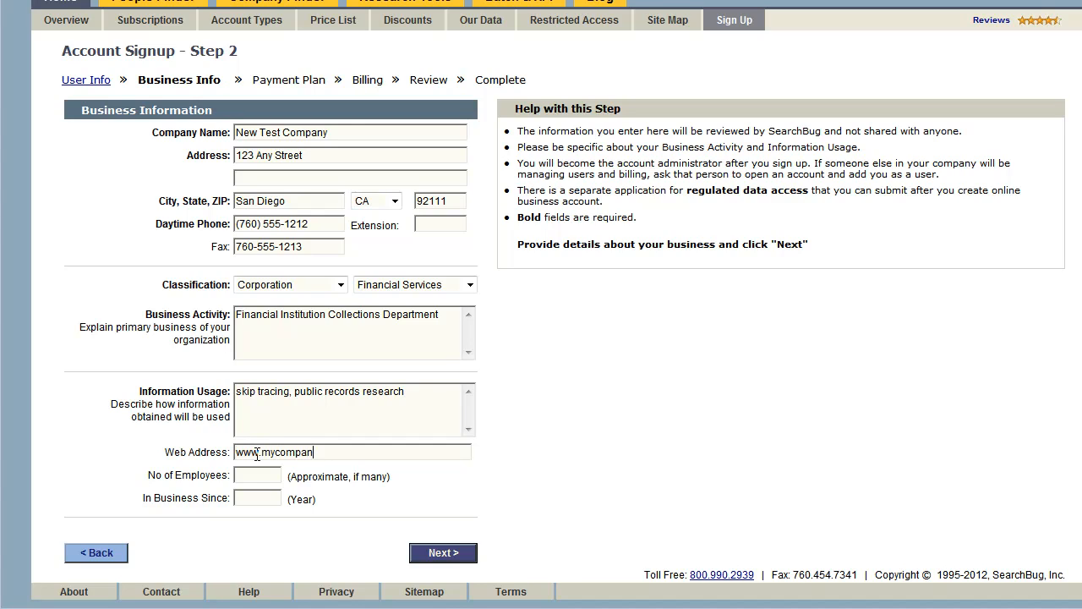
text(y.com)
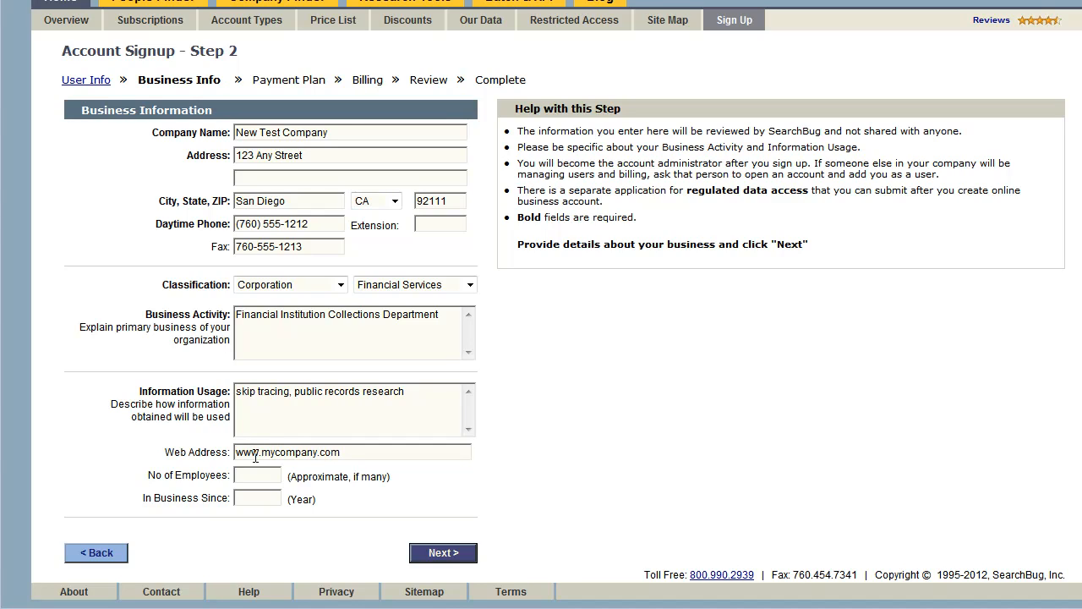
text(1974)
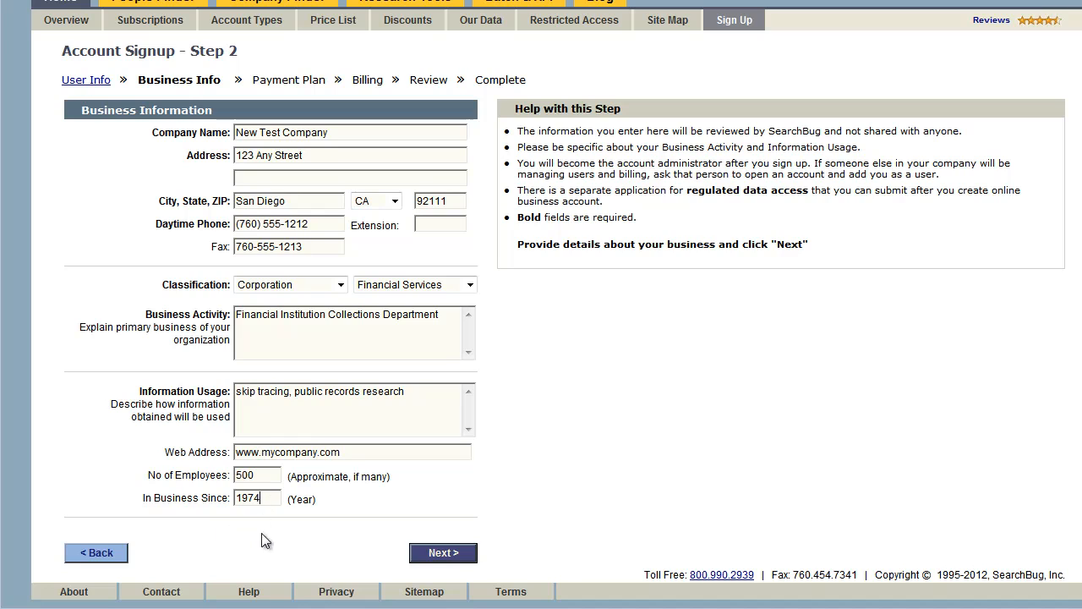
click(443, 552)
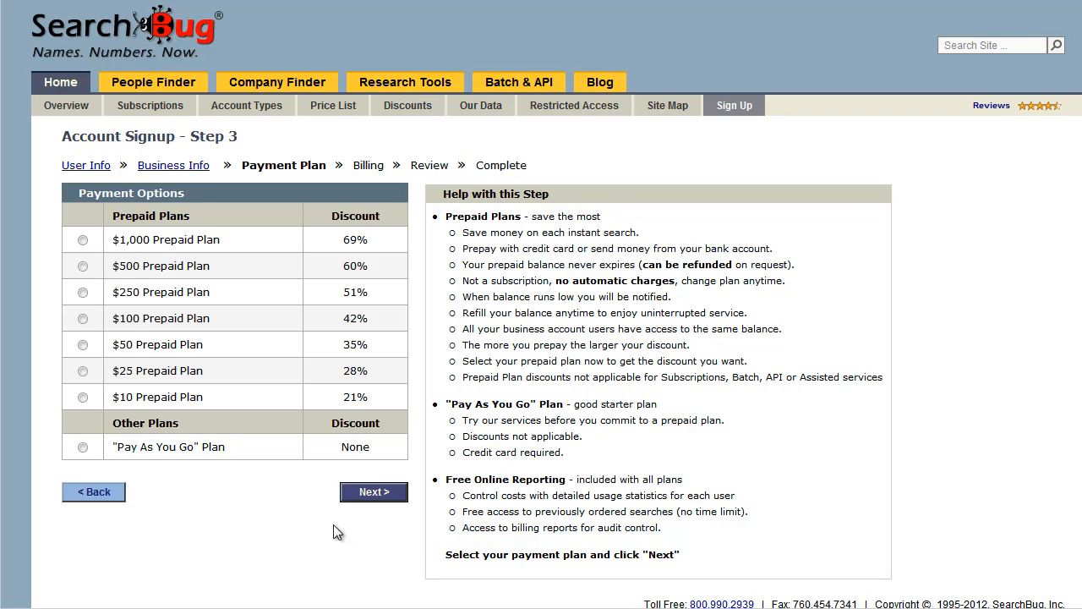
mouse_move(48, 421)
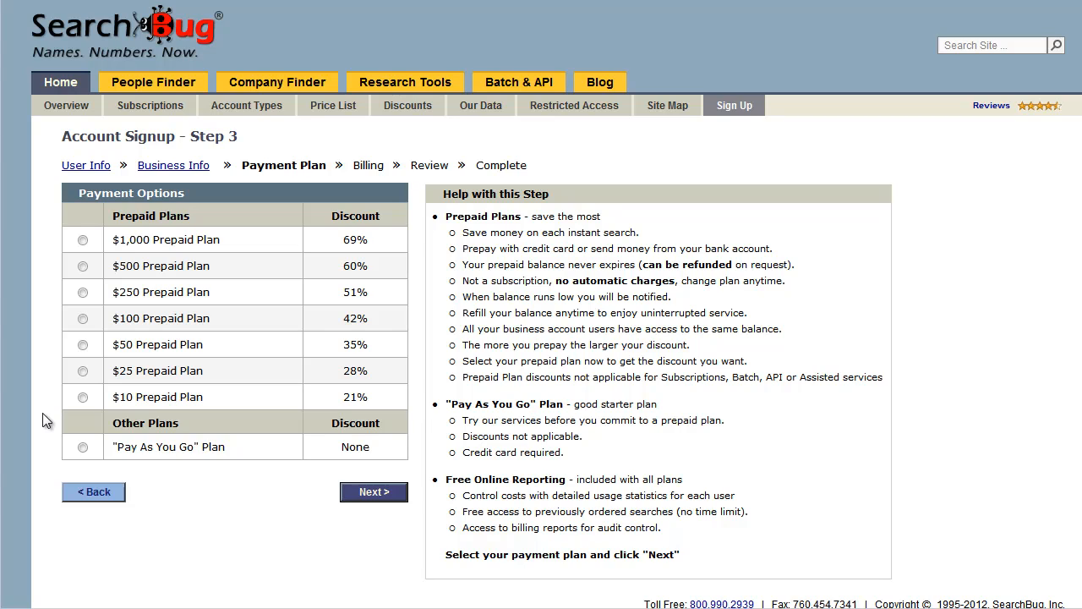
Step: Choose the $500 Prepaid Plan and continue to the billing step
click(83, 447)
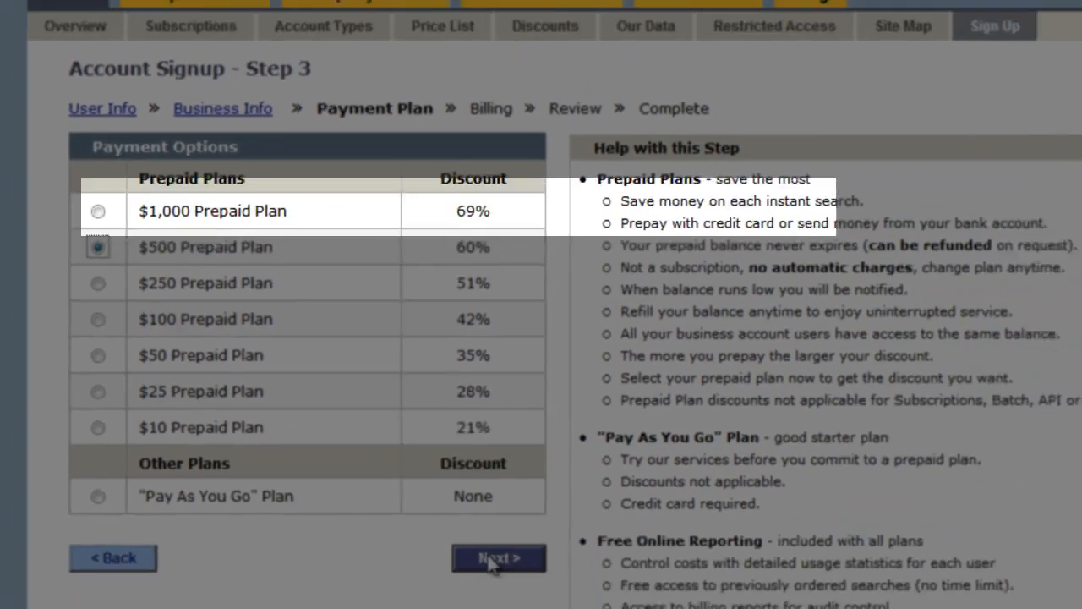
click(497, 558)
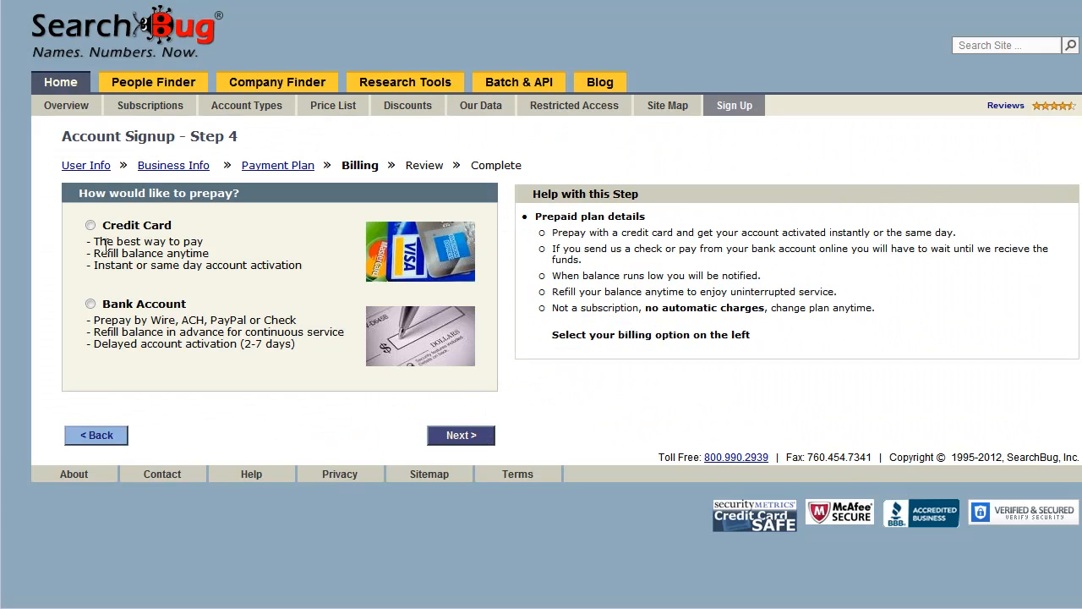
mouse_move(88, 316)
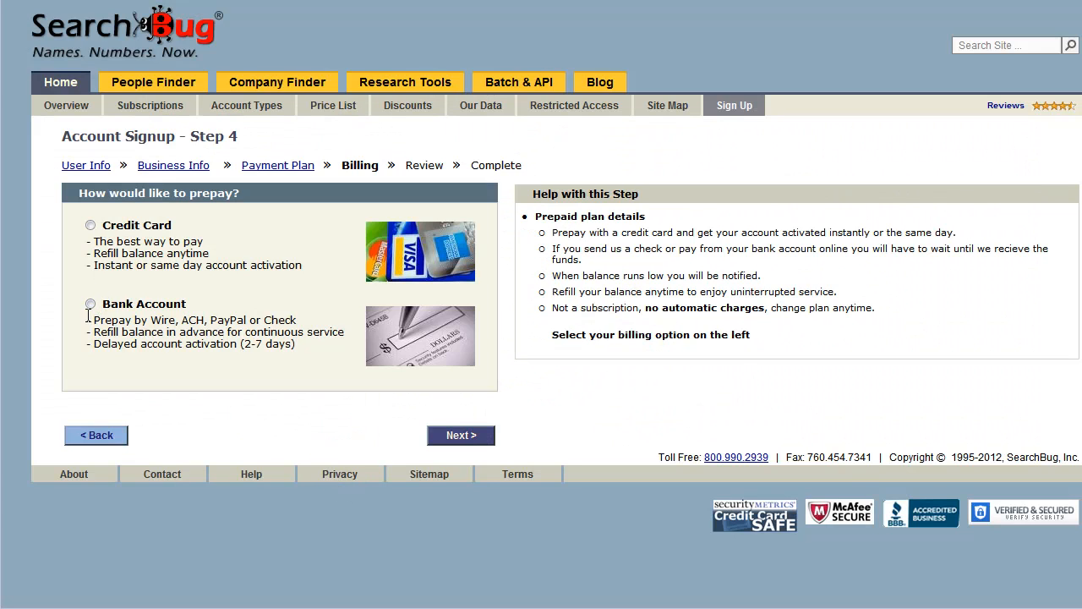
Step: Set billing to bank account prepay by checks and money orders, then continue to review
click(89, 305)
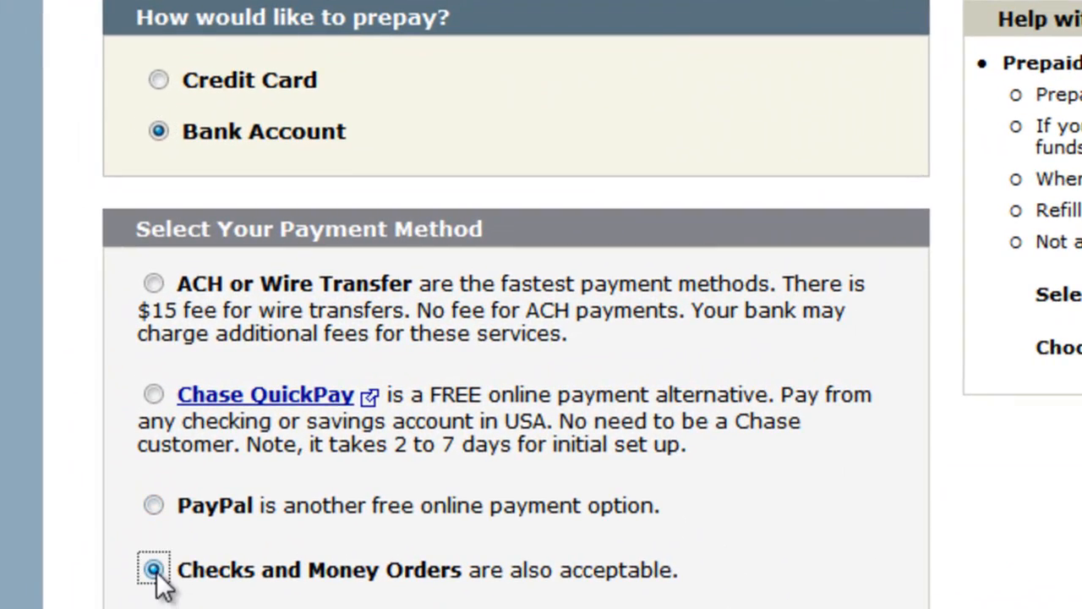
click(153, 568)
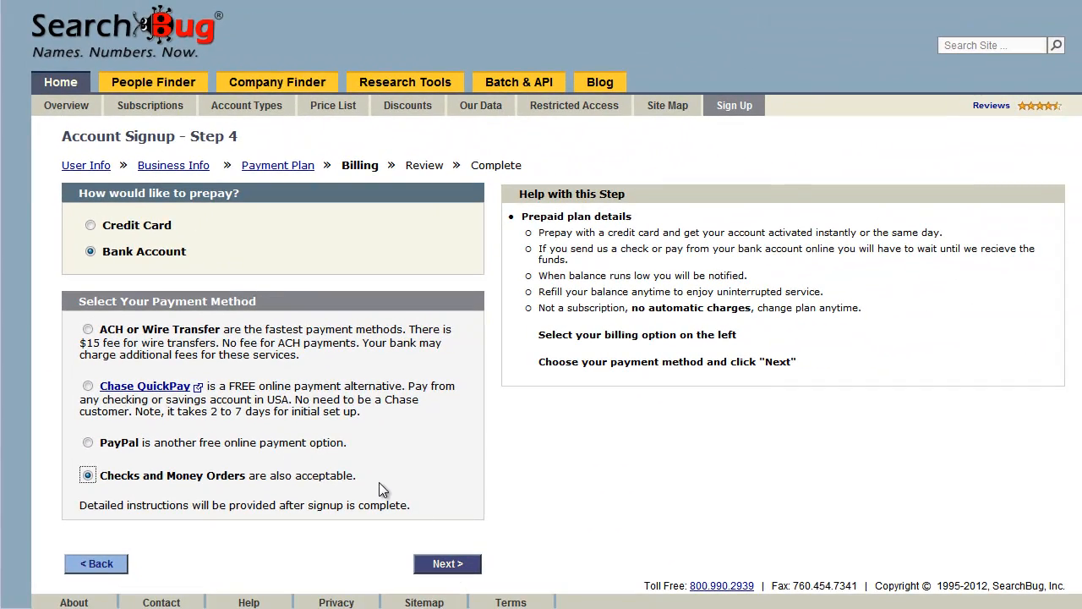
click(446, 563)
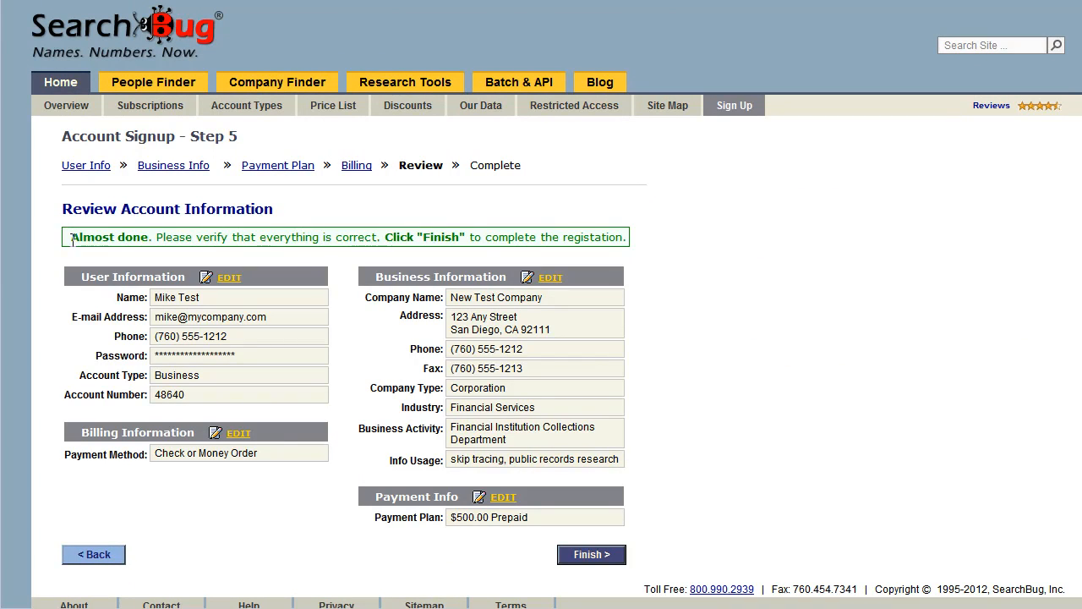
mouse_move(281, 257)
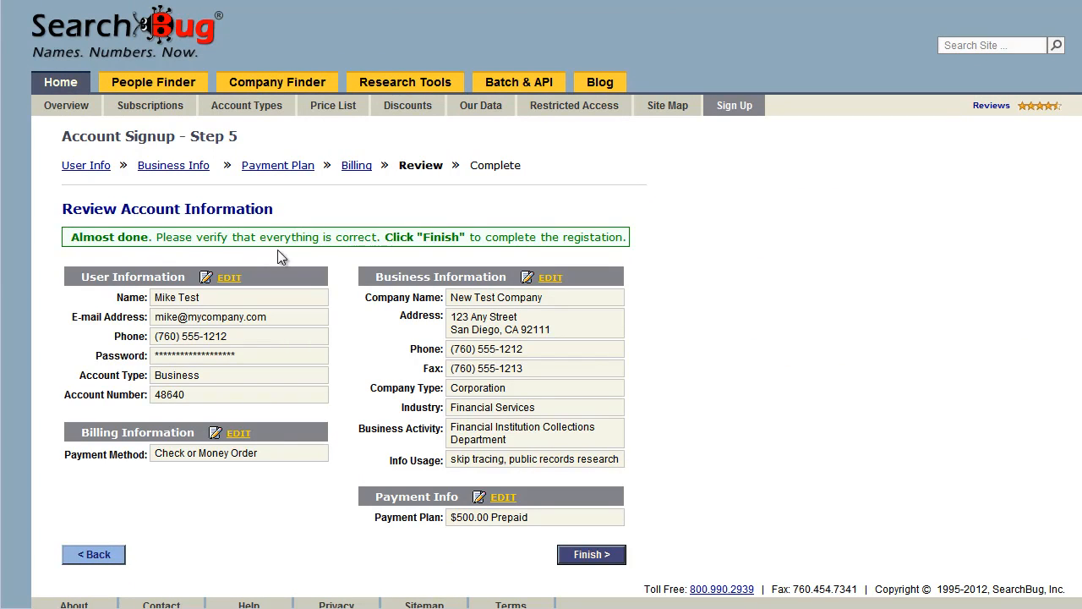
mouse_move(344, 538)
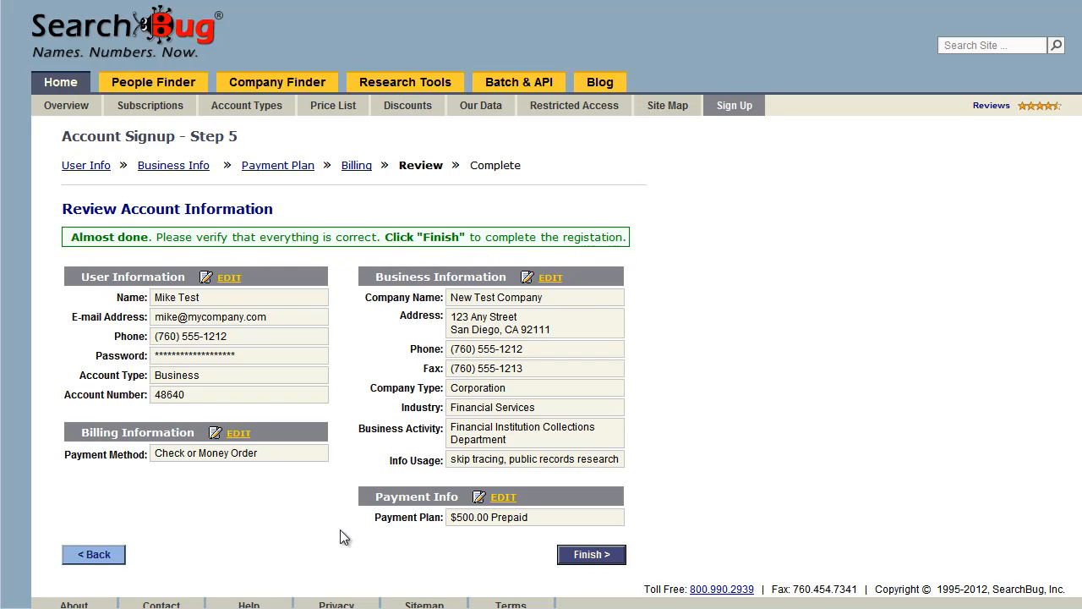
mouse_move(122, 534)
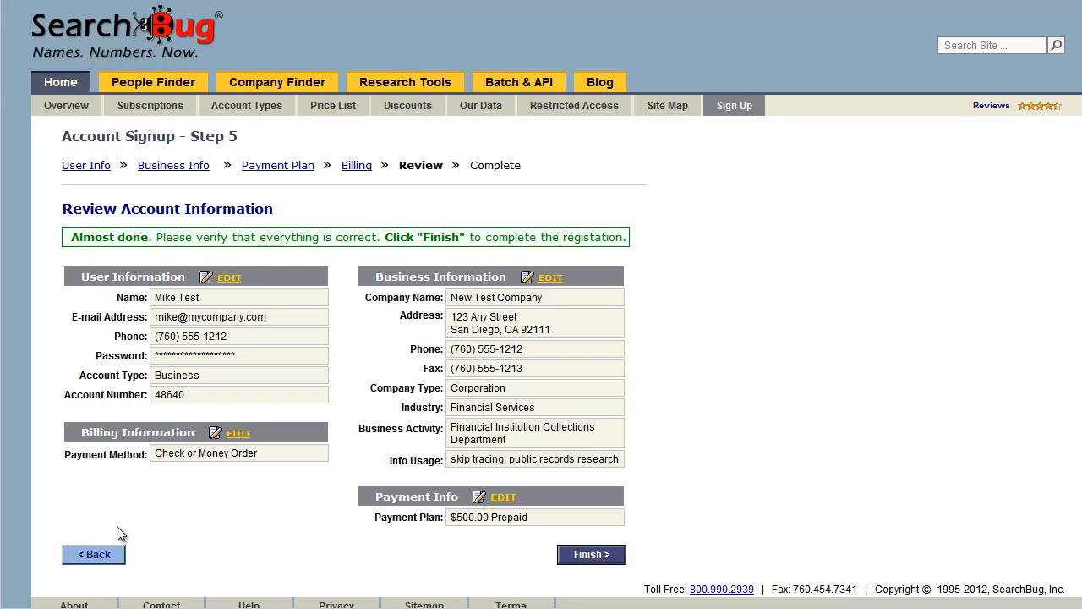
mouse_move(639, 541)
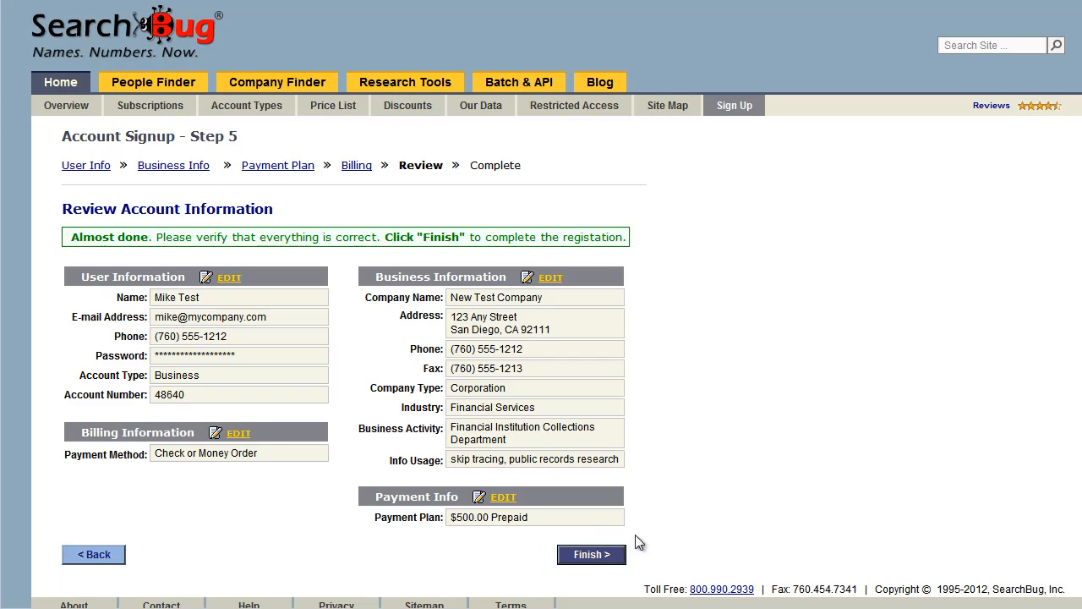
mouse_move(511, 544)
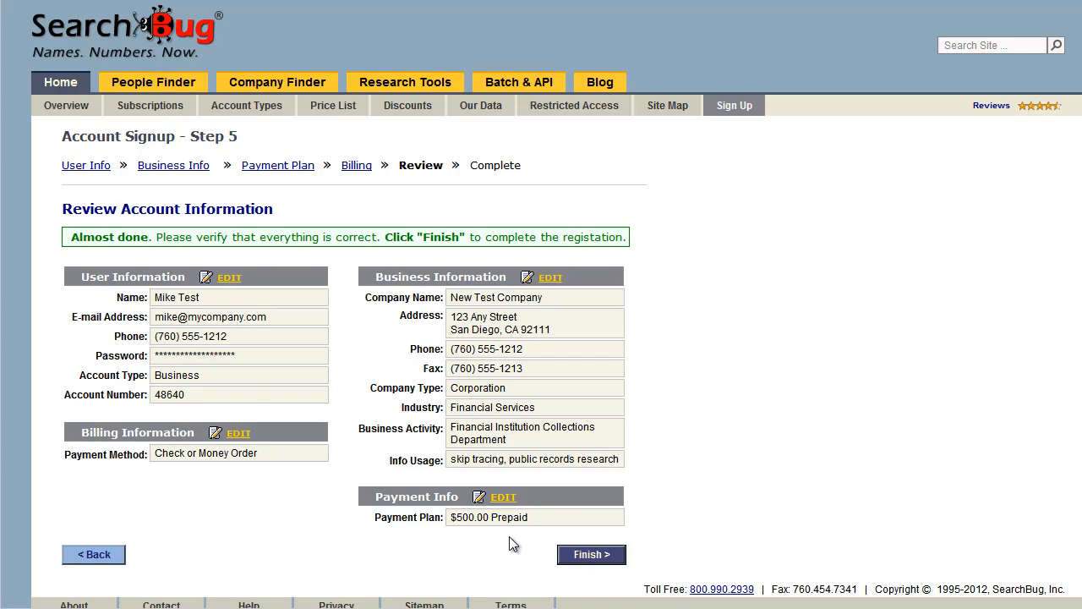
Step: Finish the signup after reviewing the Step 5 account details
click(592, 555)
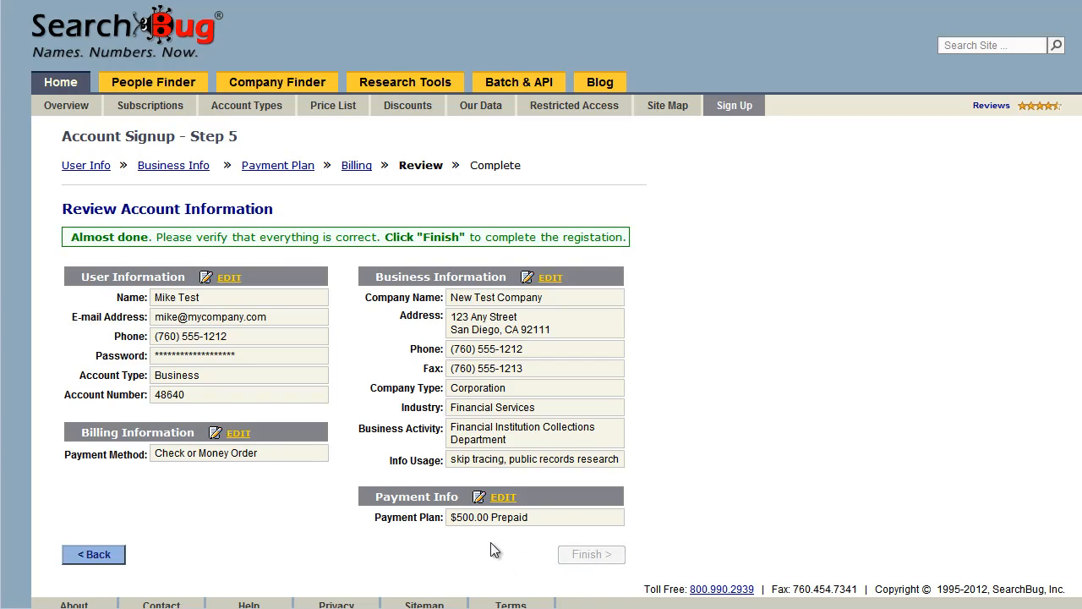
click(591, 555)
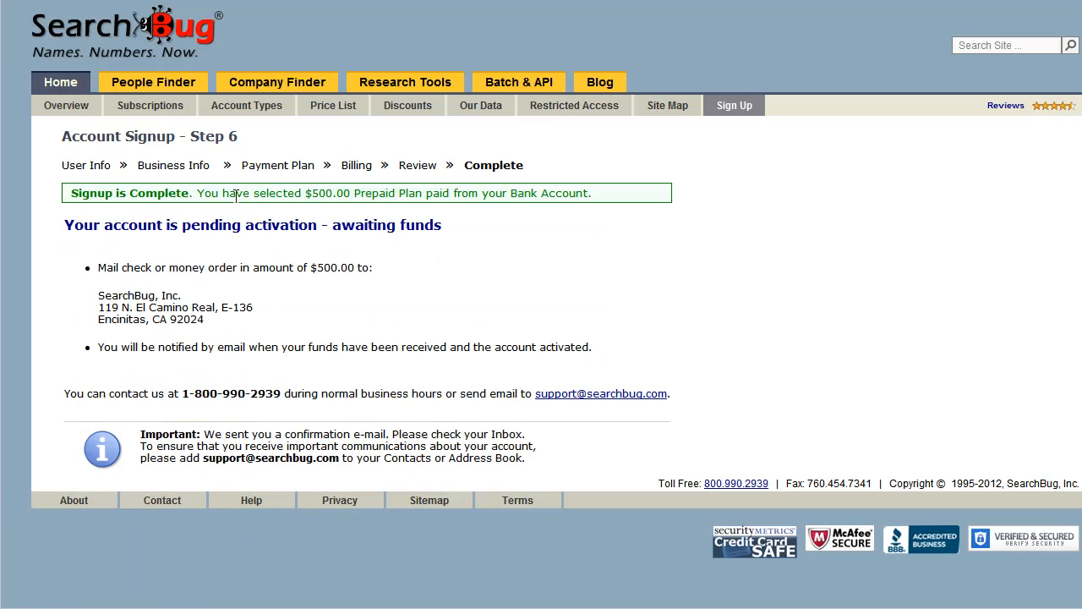
mouse_move(482, 224)
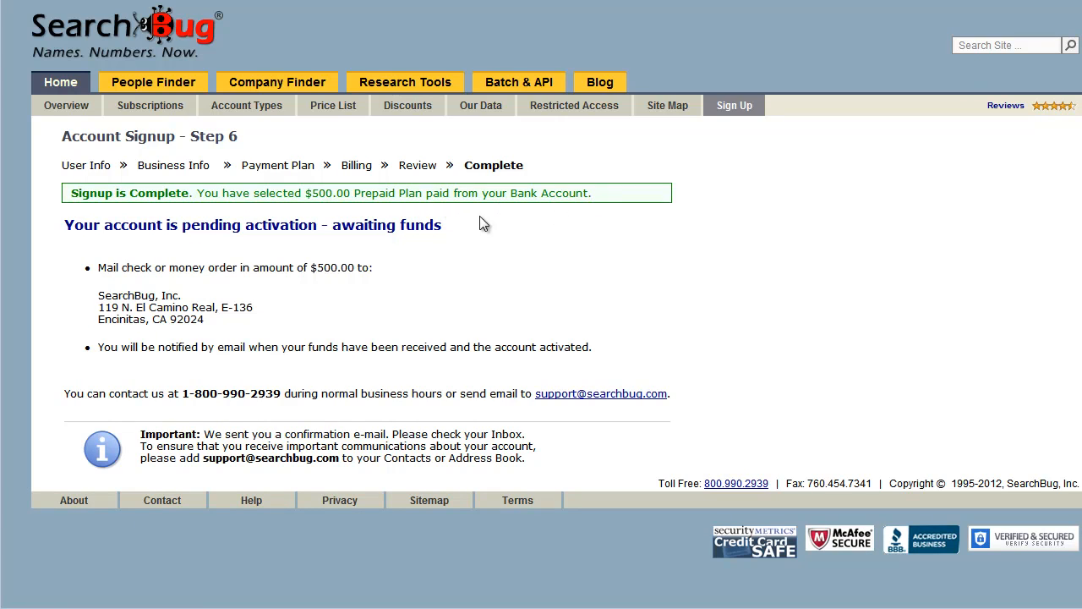
mouse_move(122, 284)
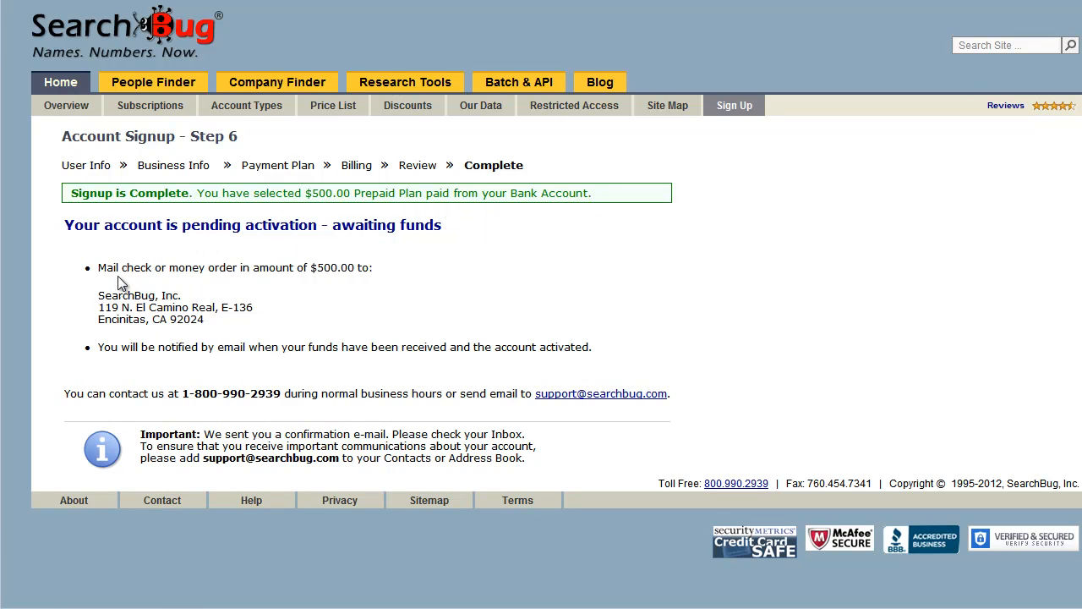
mouse_move(344, 313)
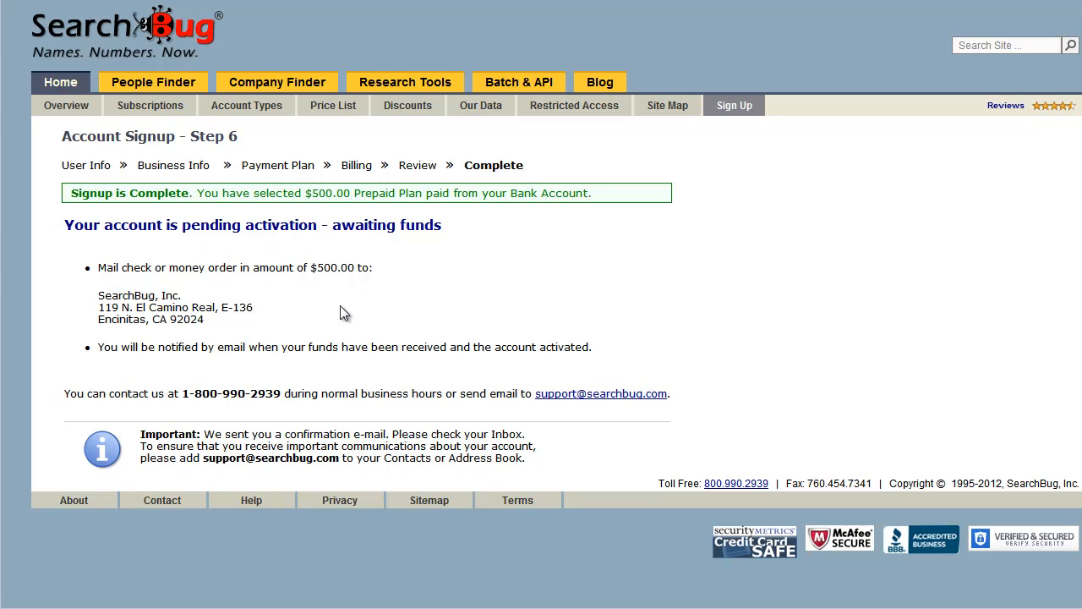
mouse_move(212, 254)
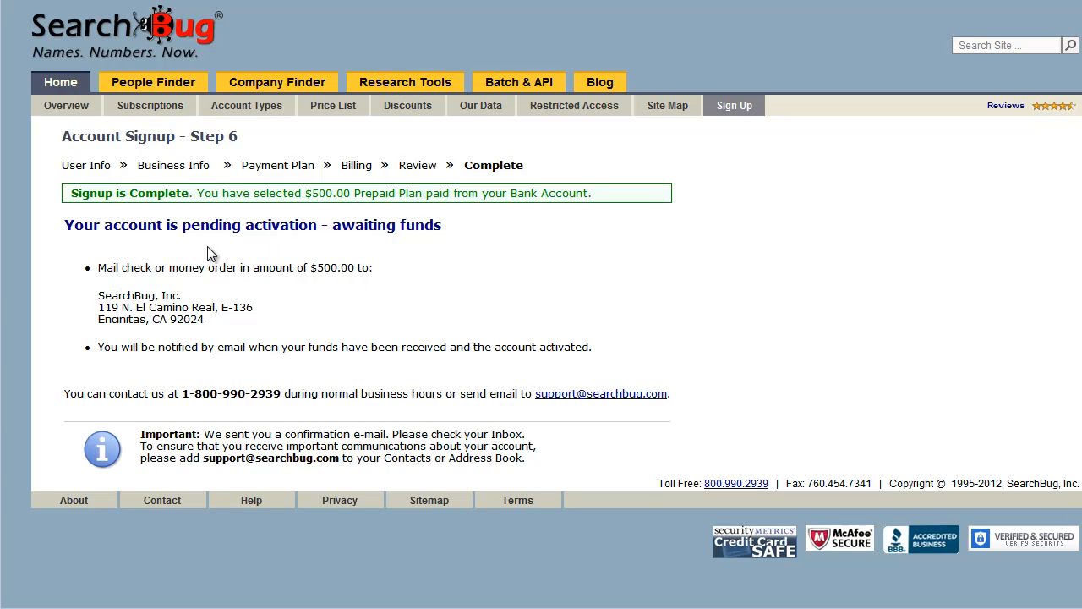
mouse_move(183, 453)
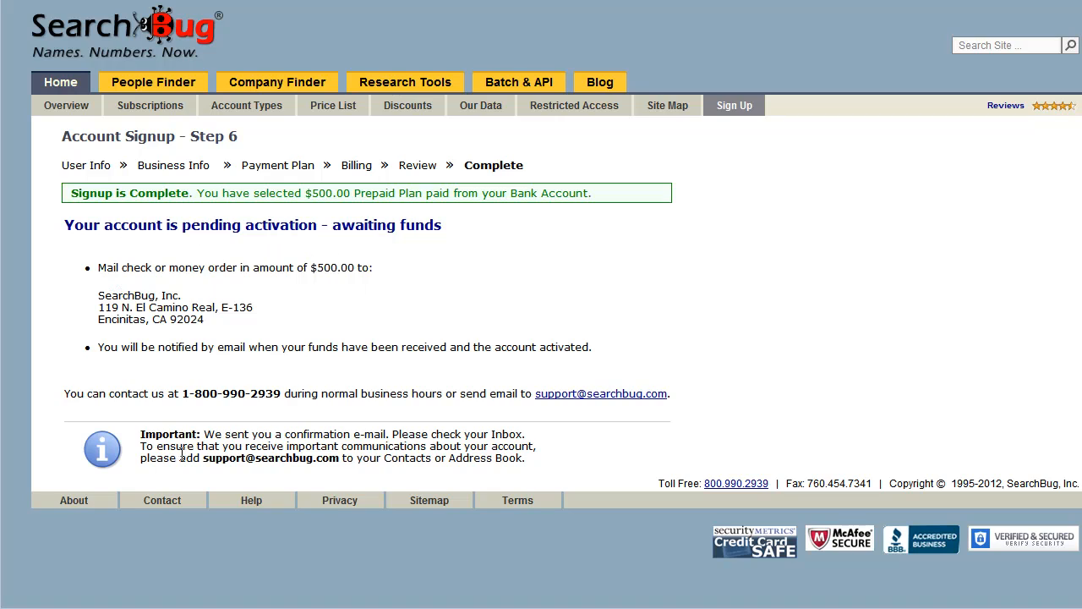
mouse_move(423, 443)
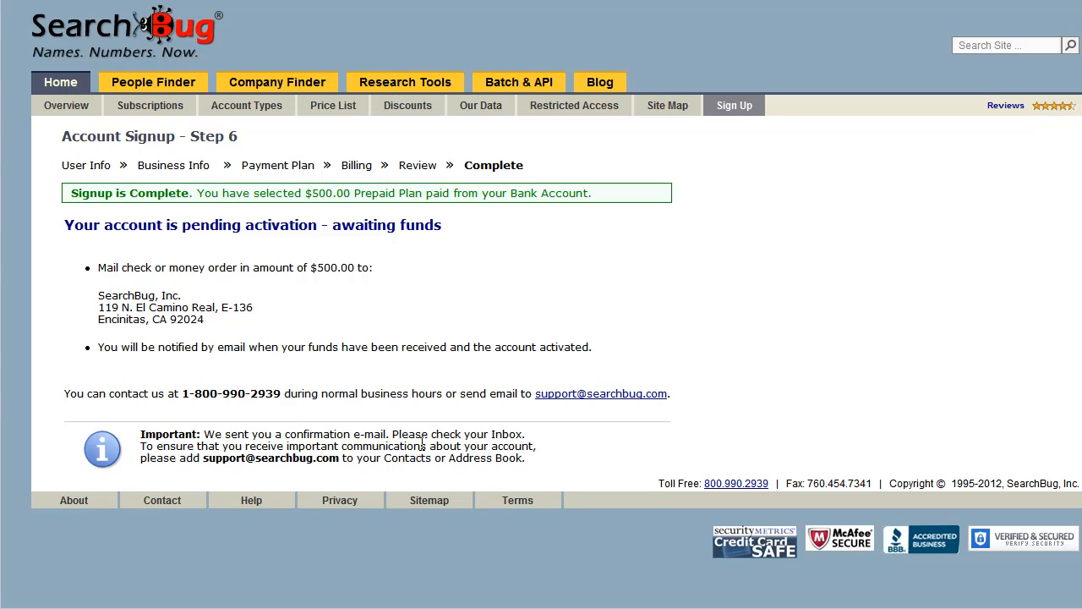
mouse_move(422, 443)
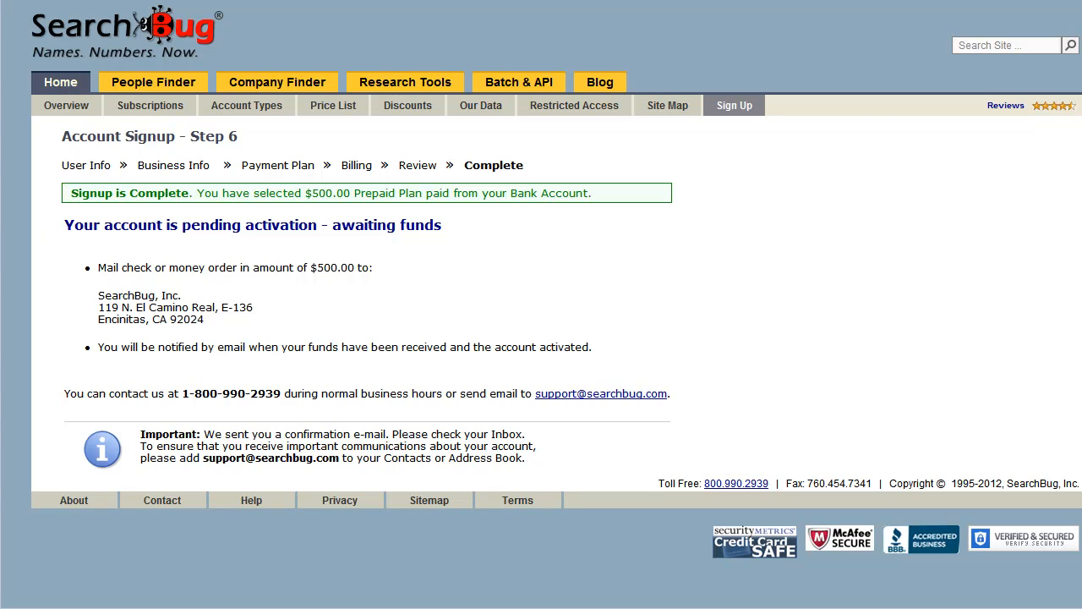
mouse_move(333, 105)
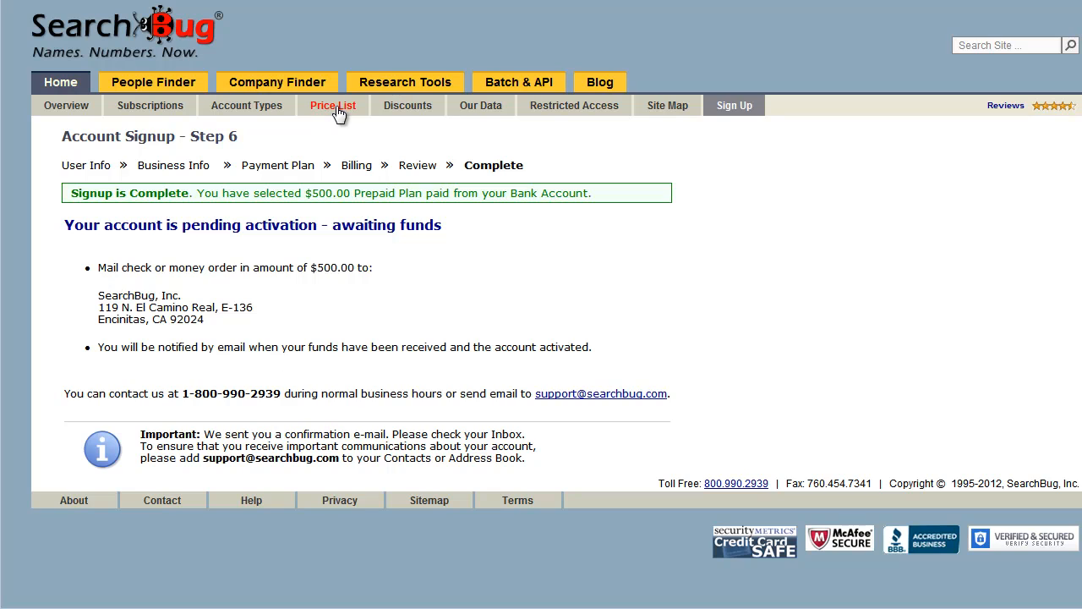
Step: Review the price list for the $500 Prepaid Plan, then go to the Payment Plans and Discounts page
click(332, 104)
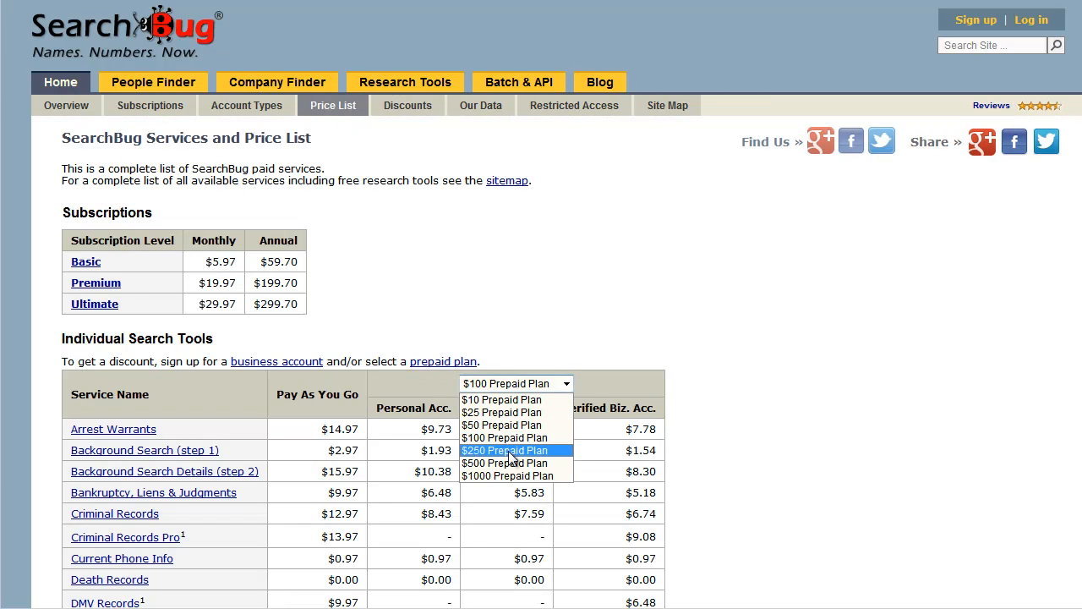
click(504, 464)
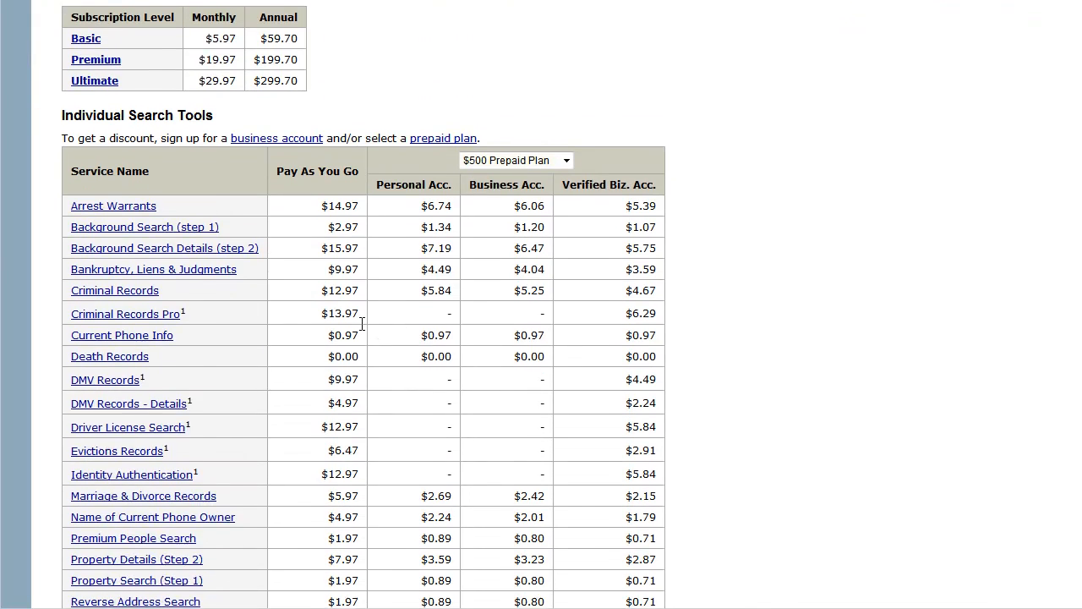
scroll(down, 3)
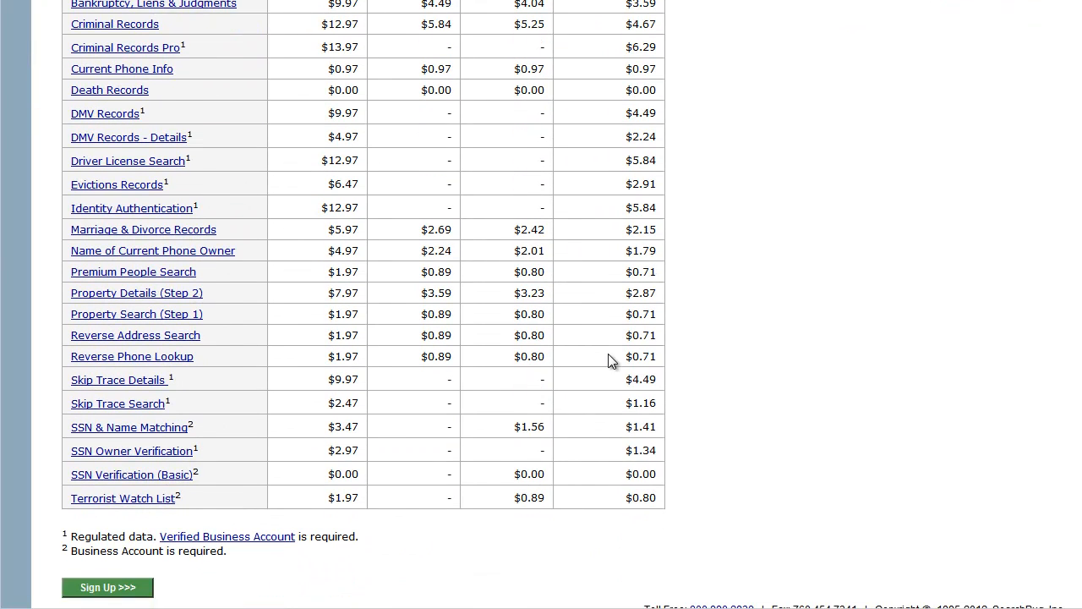
scroll(up, 3)
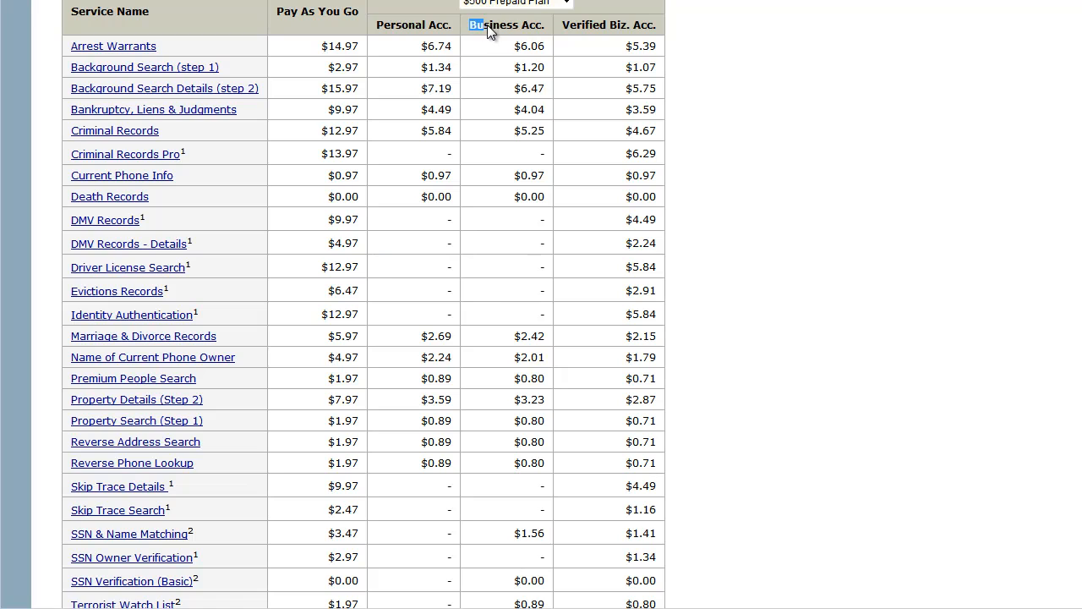
mouse_move(511, 316)
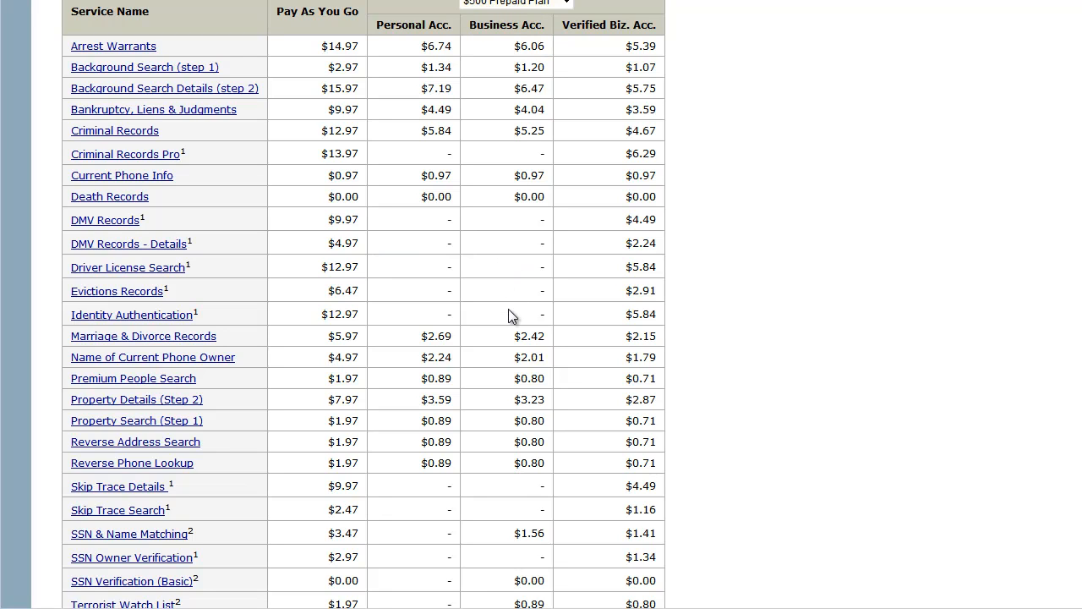
scroll(down, 3)
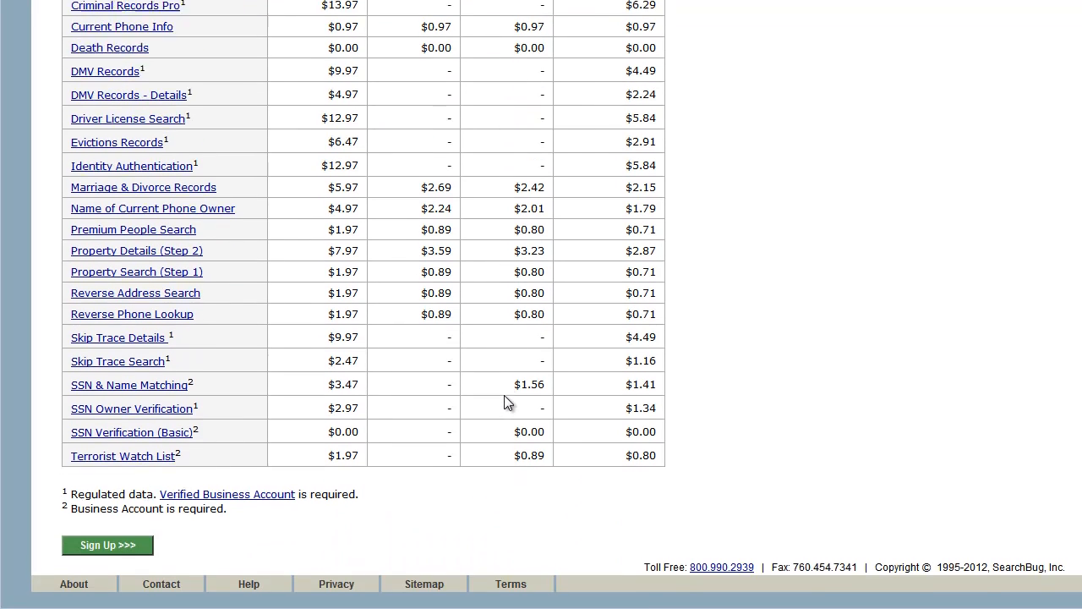
scroll(up, 3)
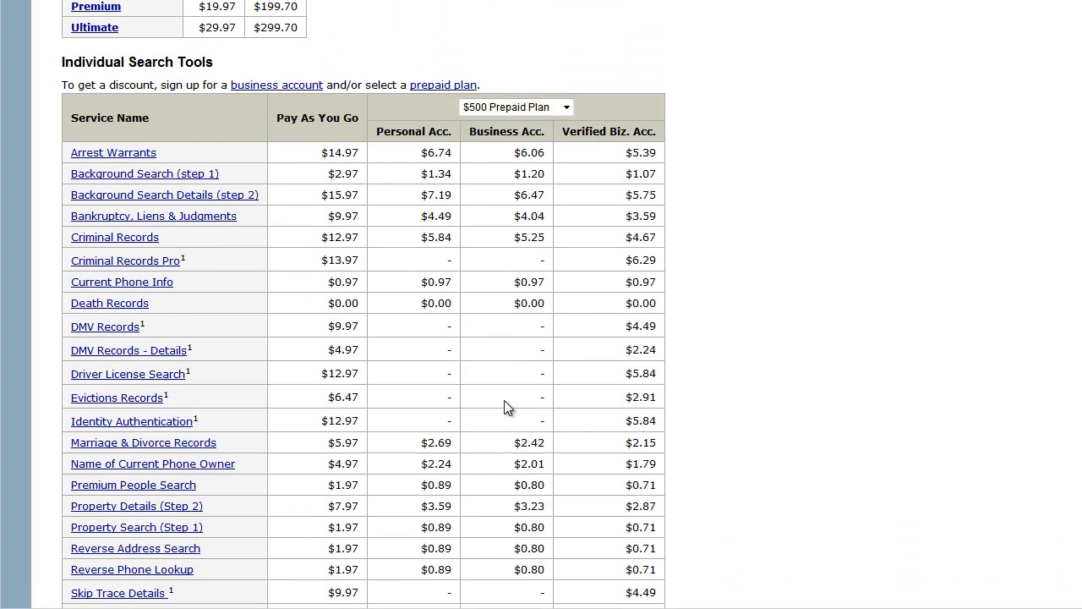
scroll(down, 3)
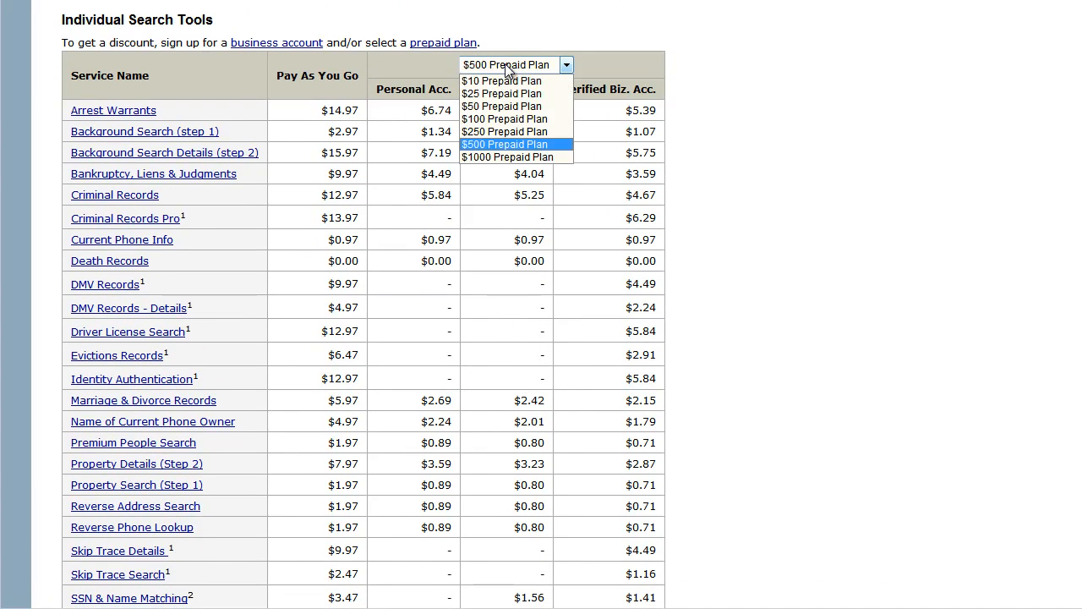
click(513, 144)
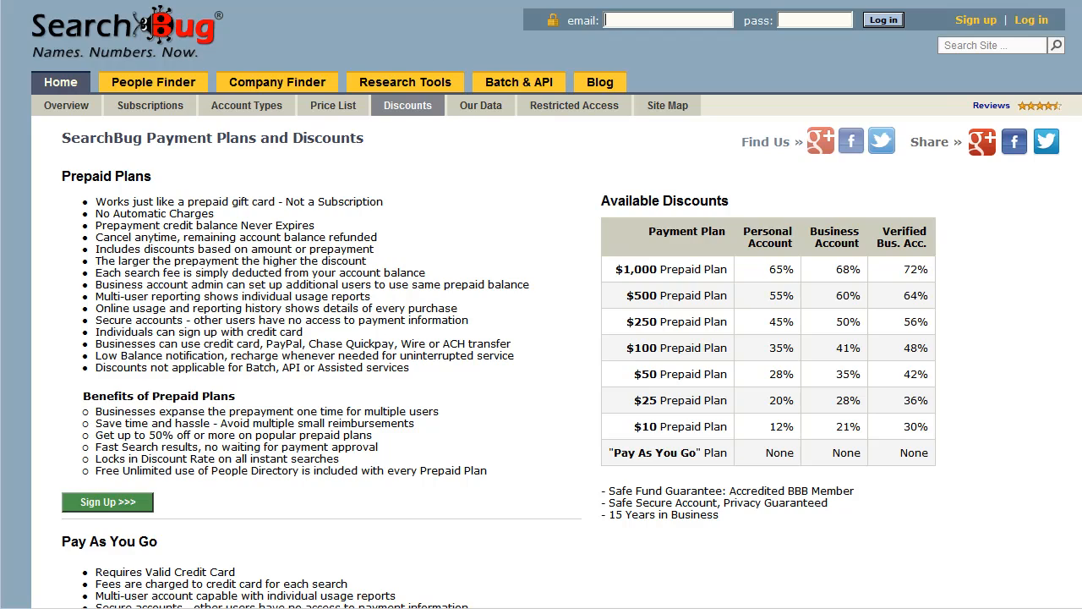
mouse_move(740, 41)
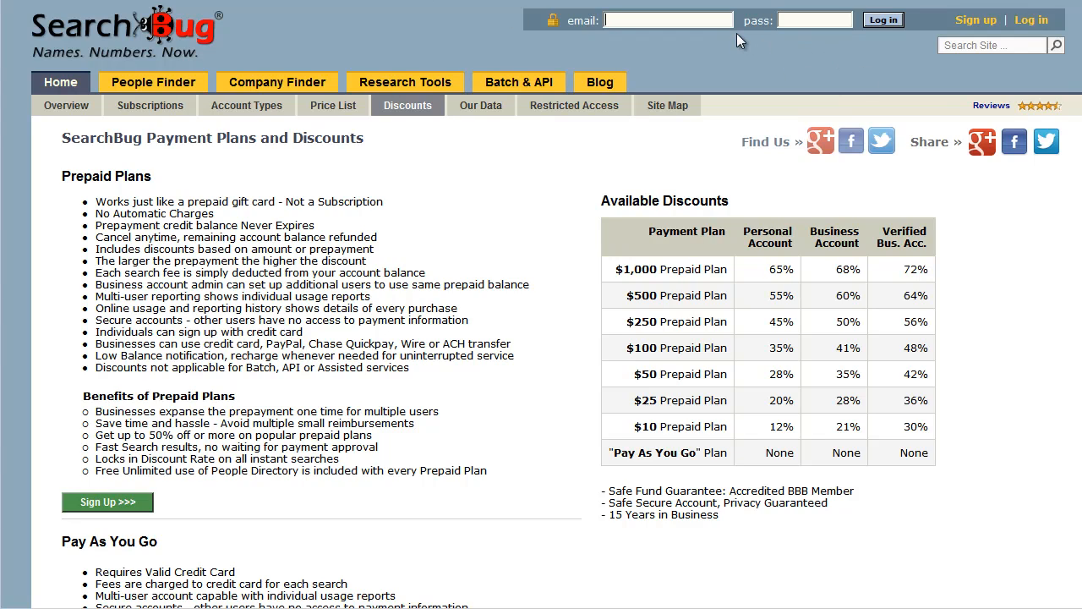
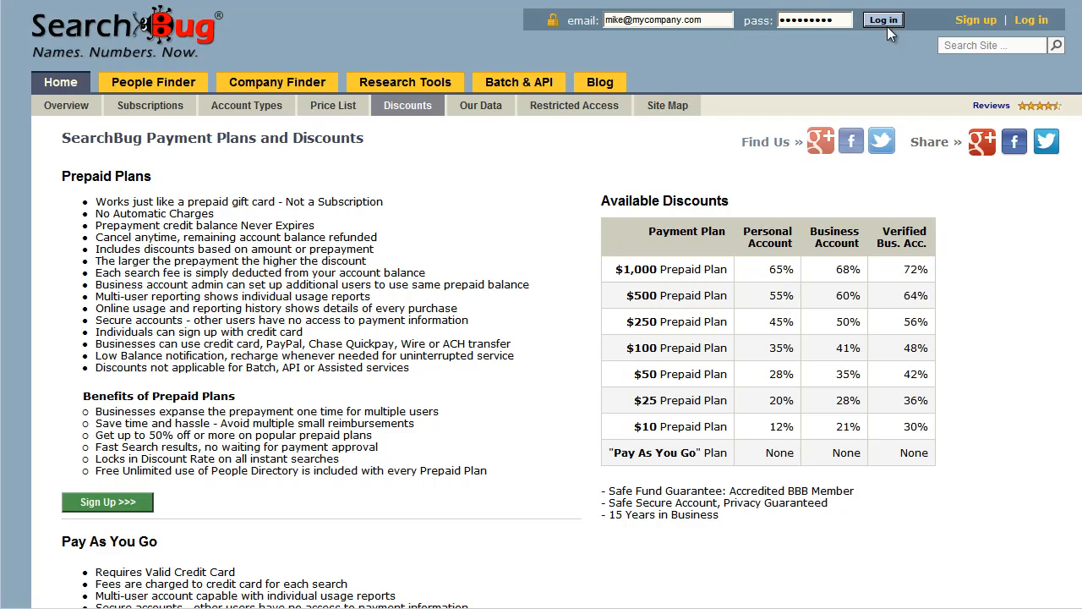
click(883, 21)
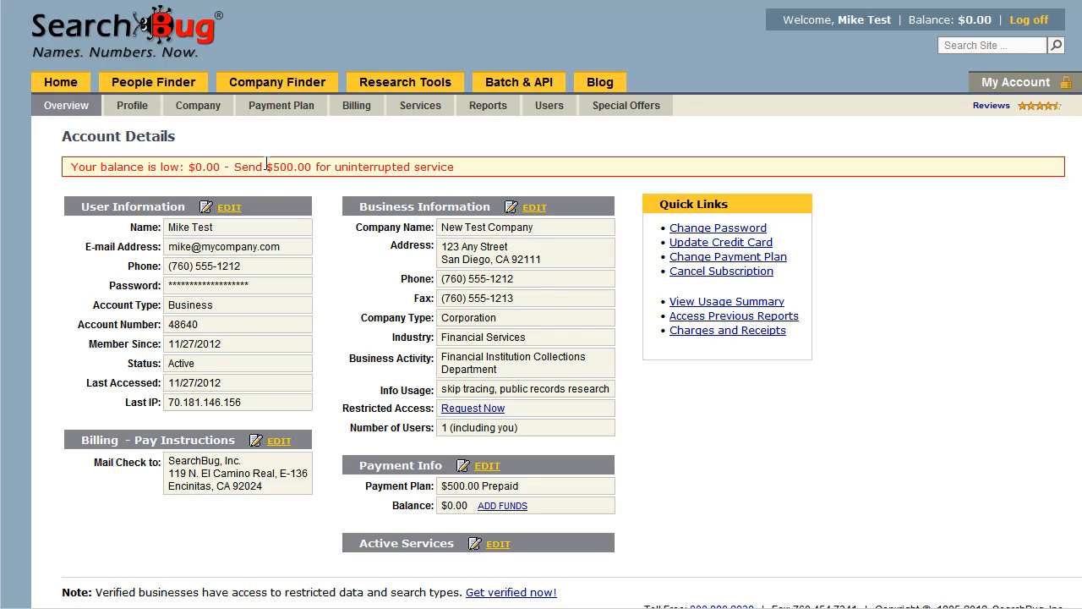
mouse_move(548, 105)
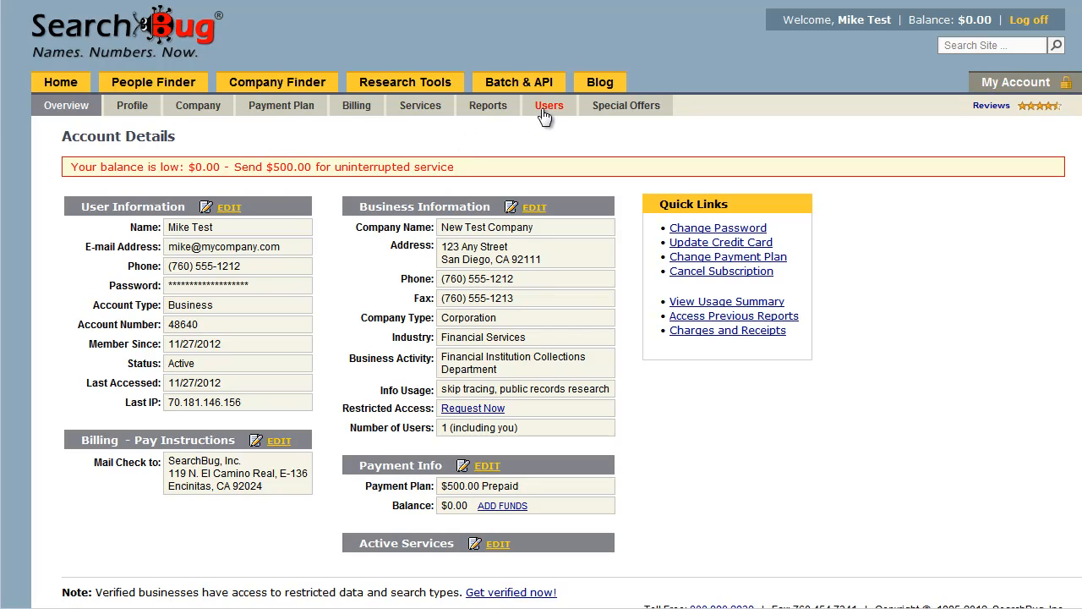
click(548, 104)
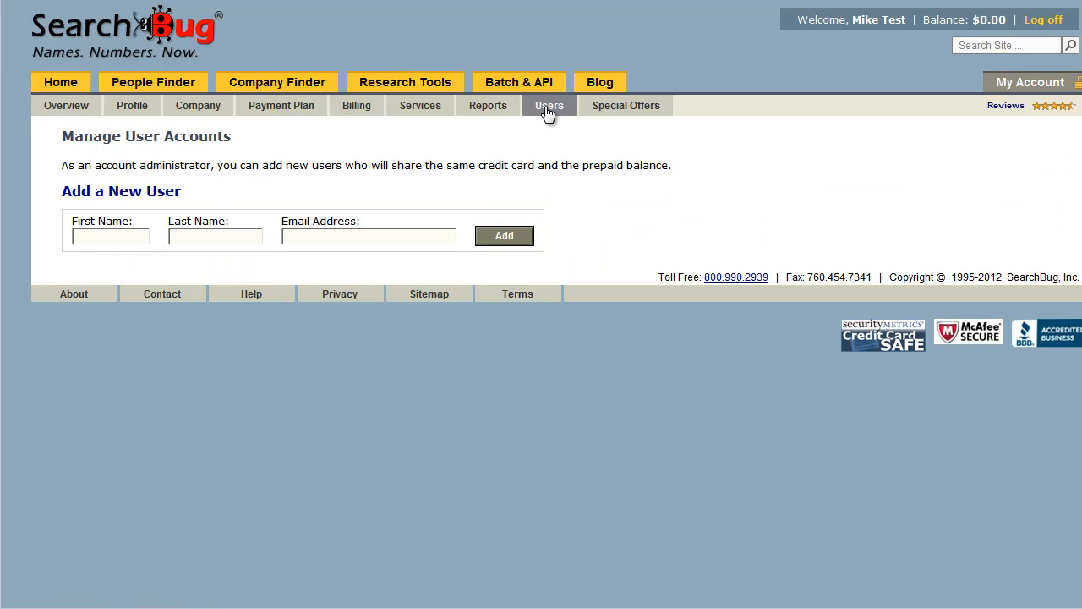
text(B)
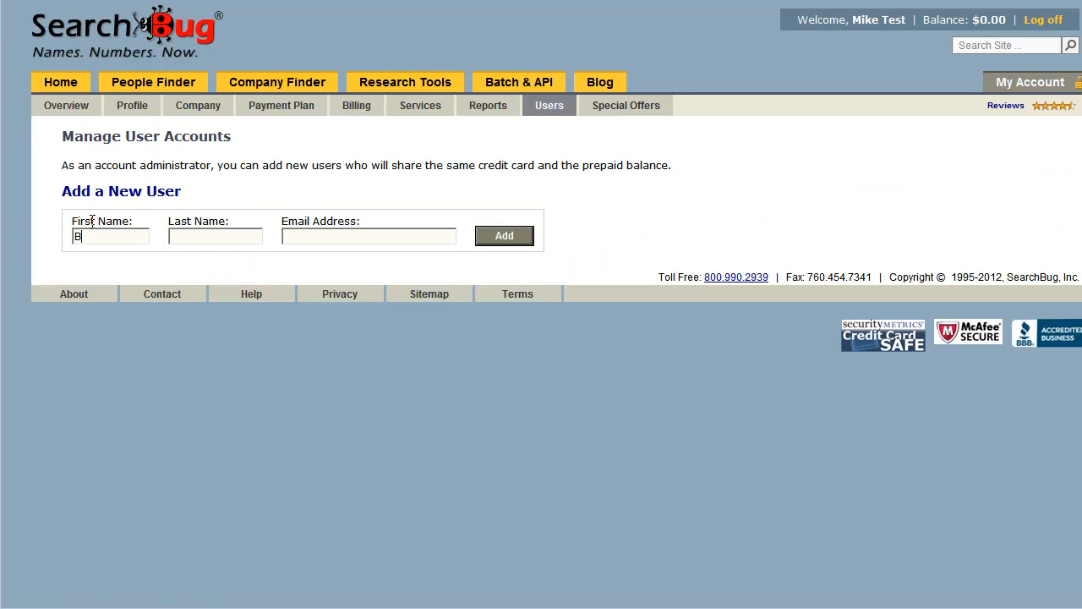
text(Smith)
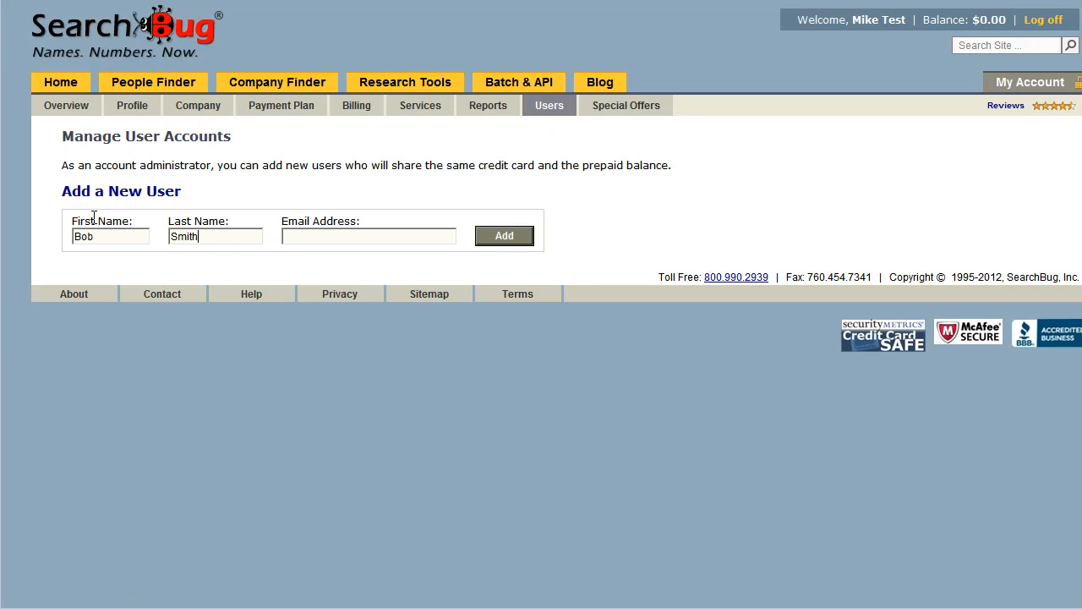
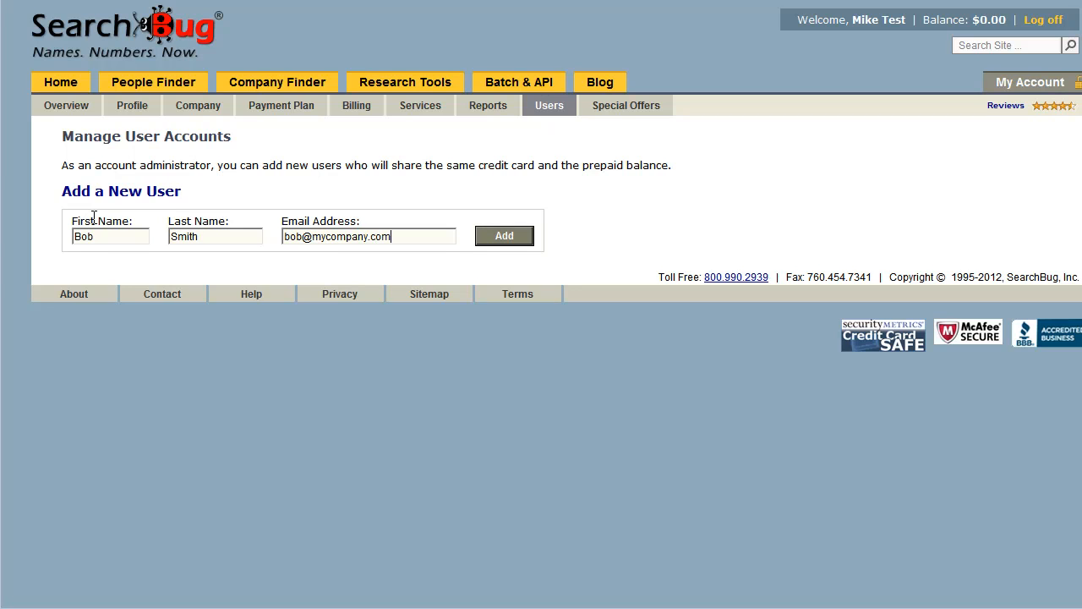
click(504, 235)
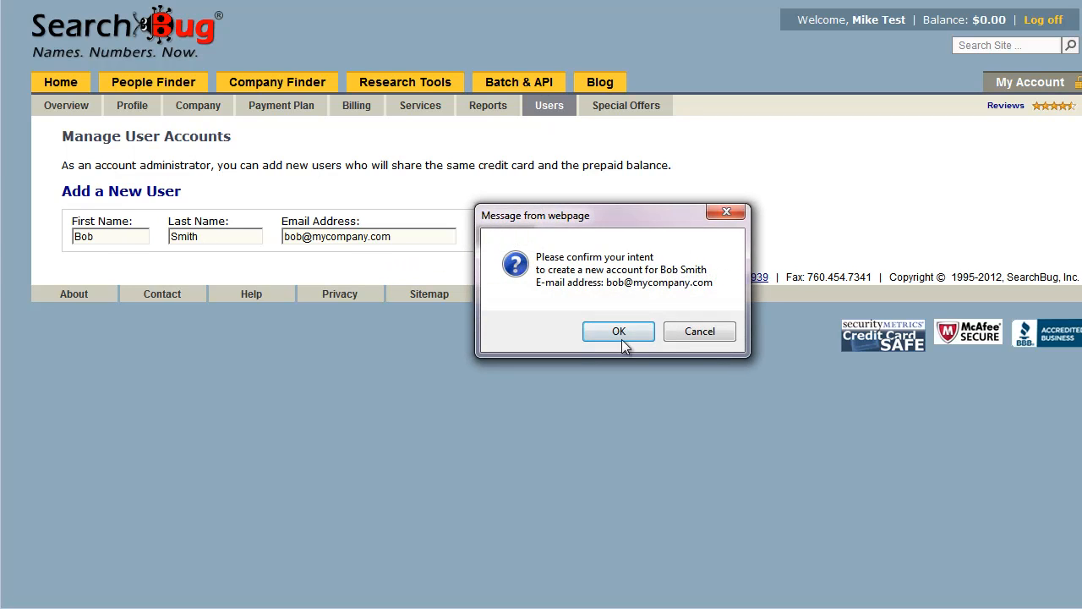
click(618, 330)
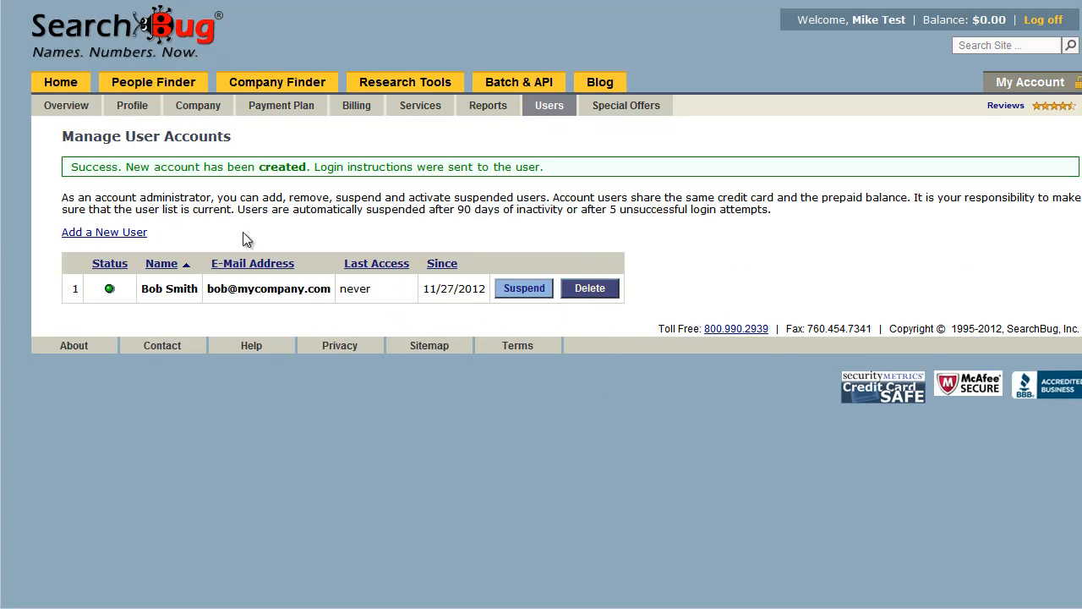
mouse_move(457, 318)
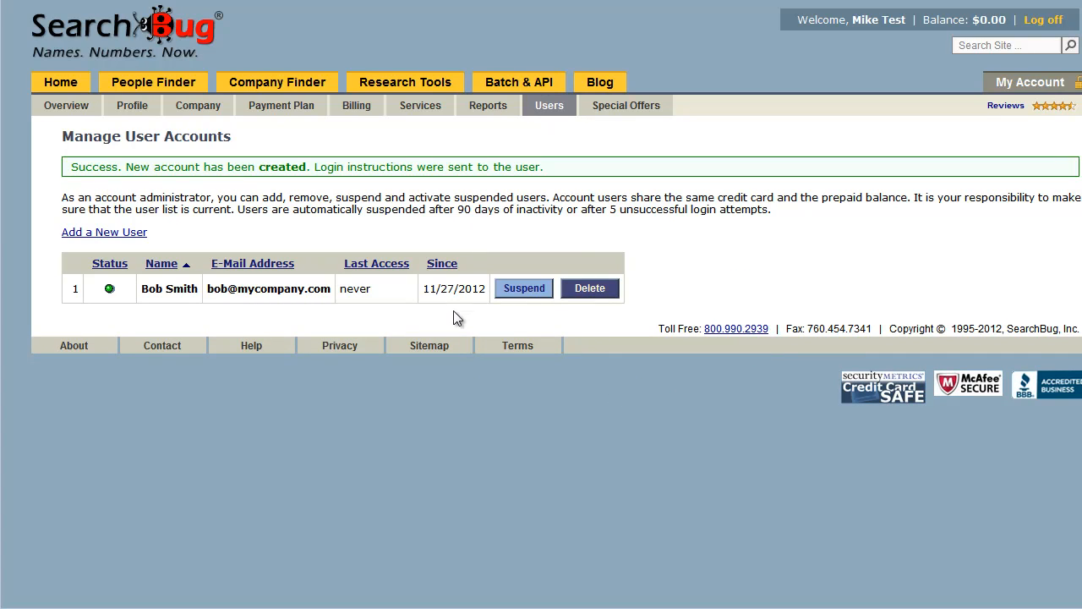
mouse_move(499, 274)
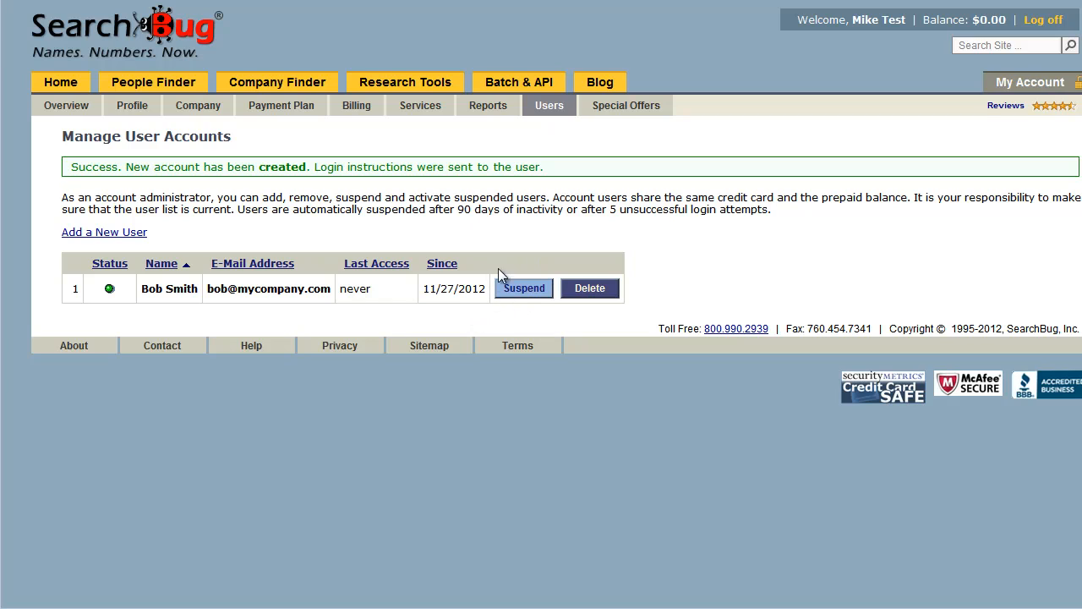
mouse_move(622, 273)
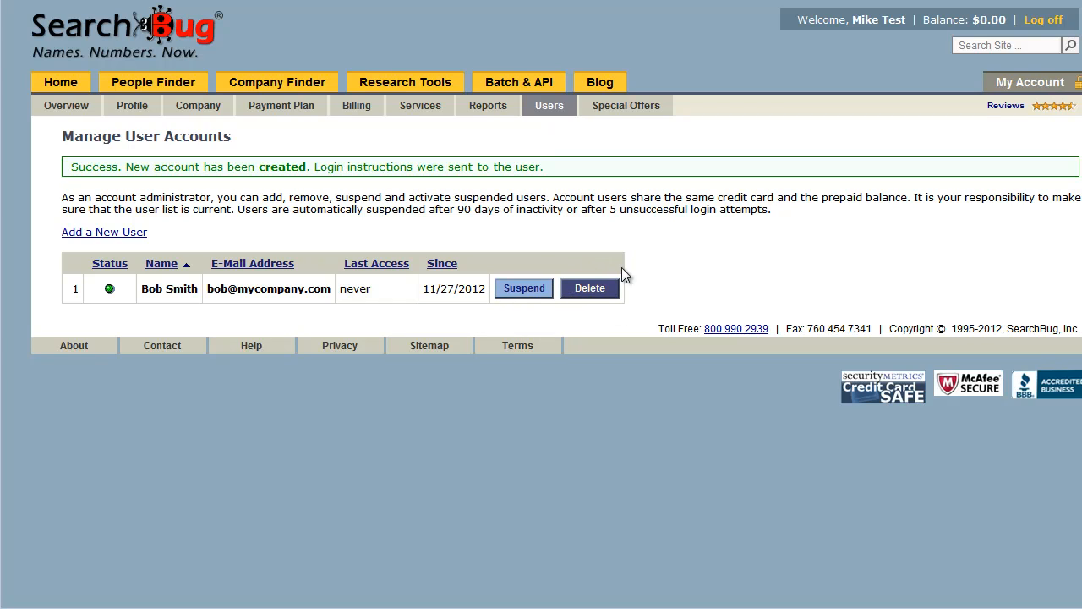
mouse_move(415, 164)
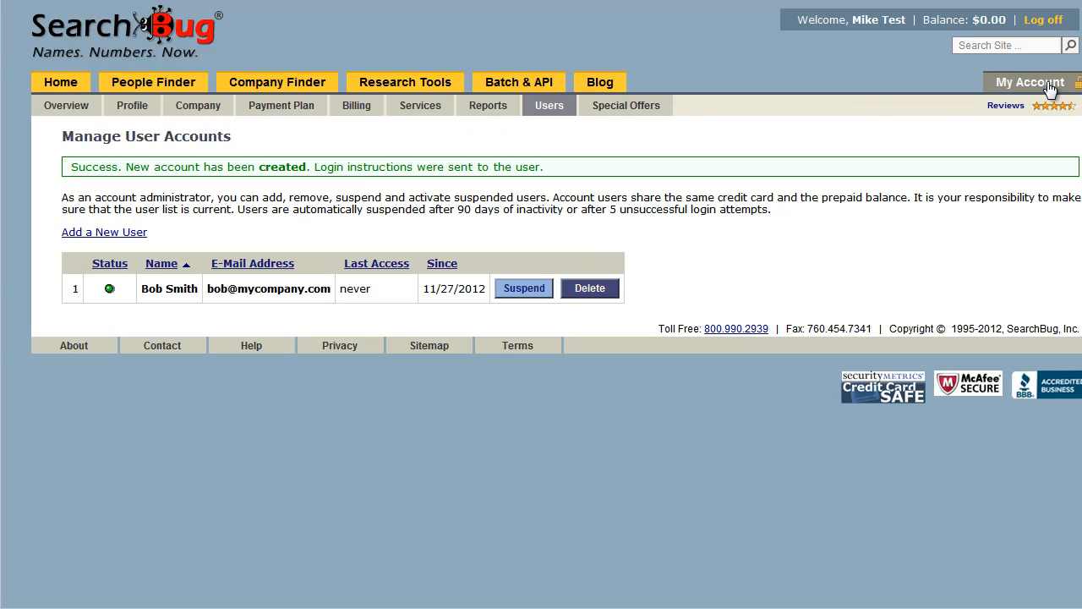
Step: Tour the account Overview, Profile, Company, Payment Plan and Billing pages, ending on Active Services
click(66, 105)
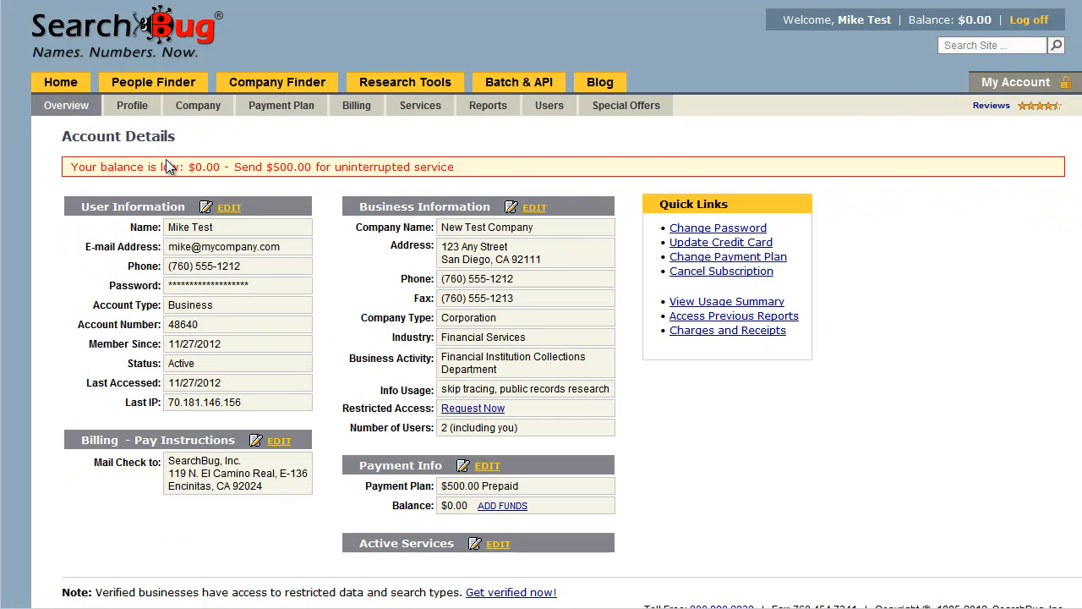
mouse_move(132, 105)
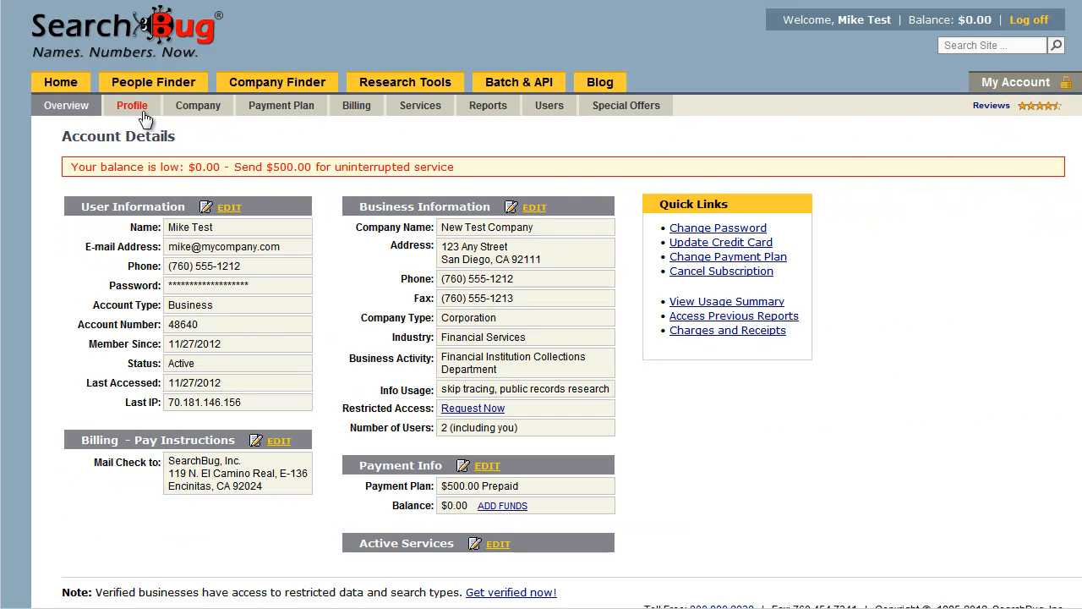
click(229, 206)
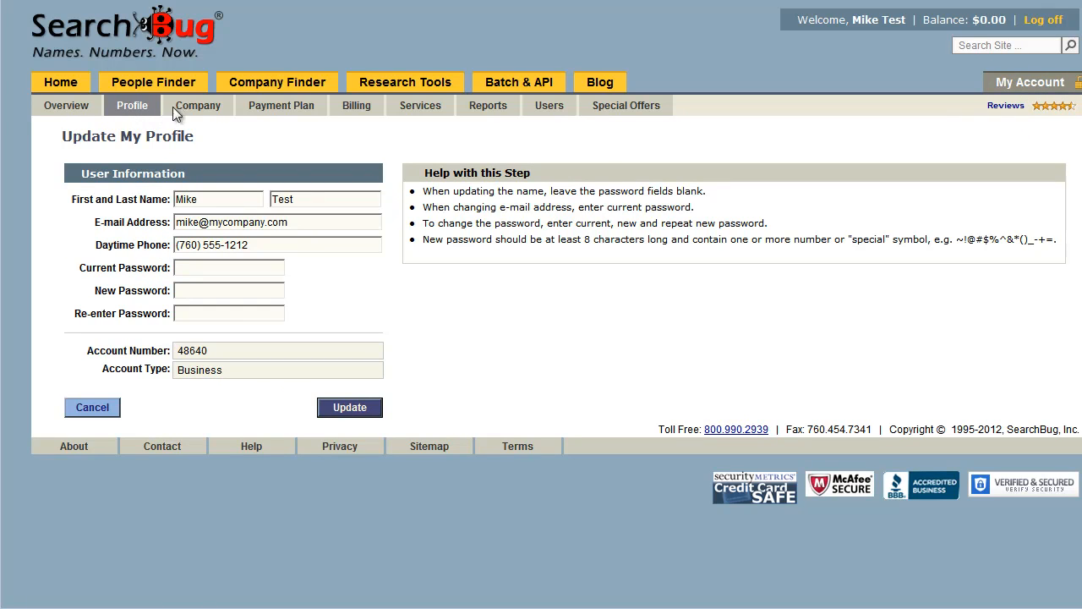
click(198, 105)
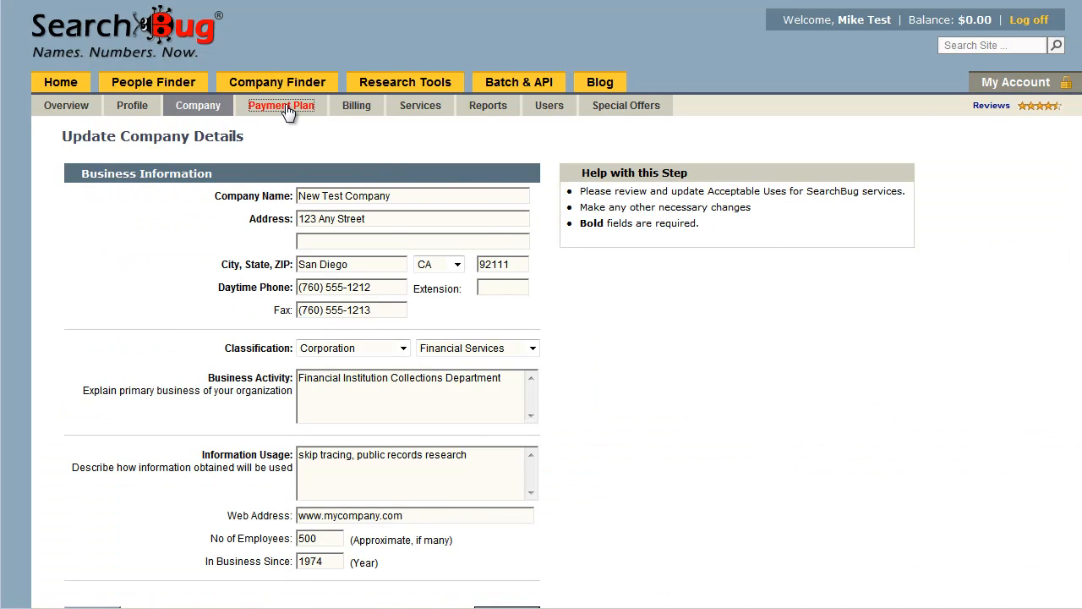
click(281, 105)
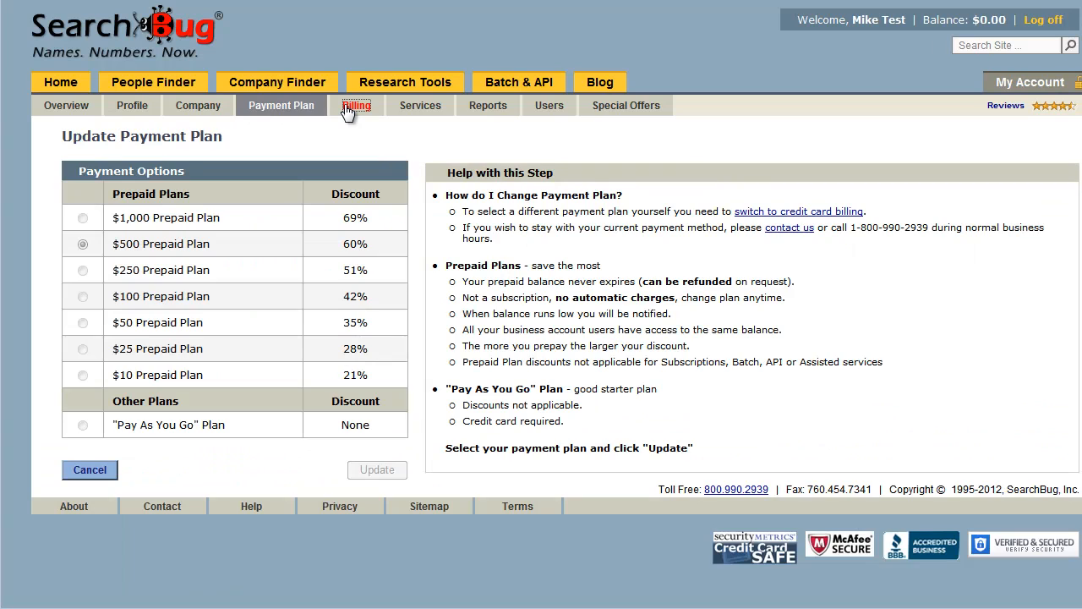
click(355, 105)
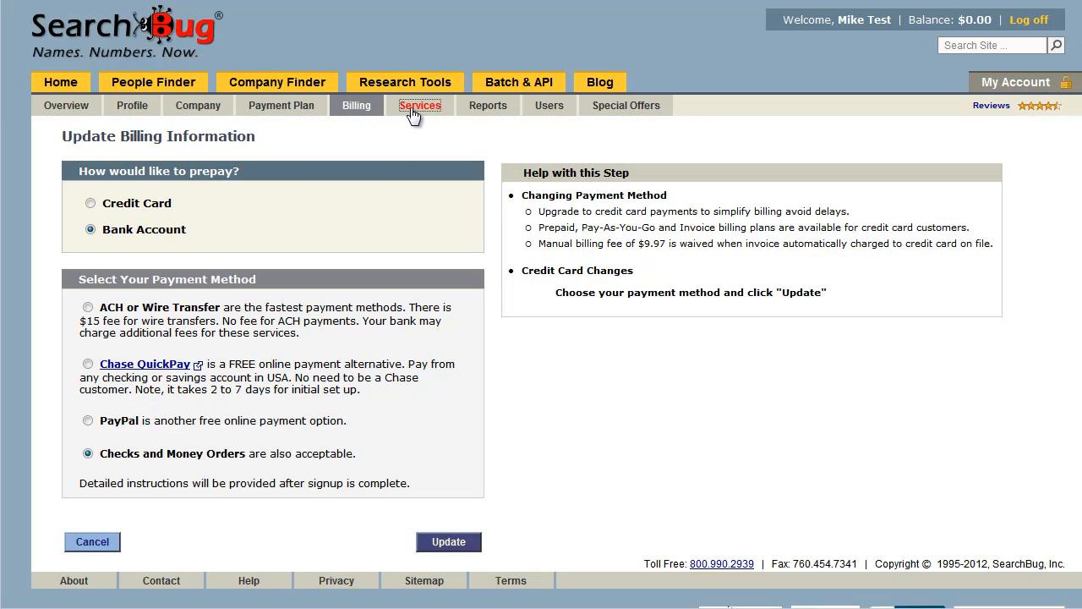
click(419, 105)
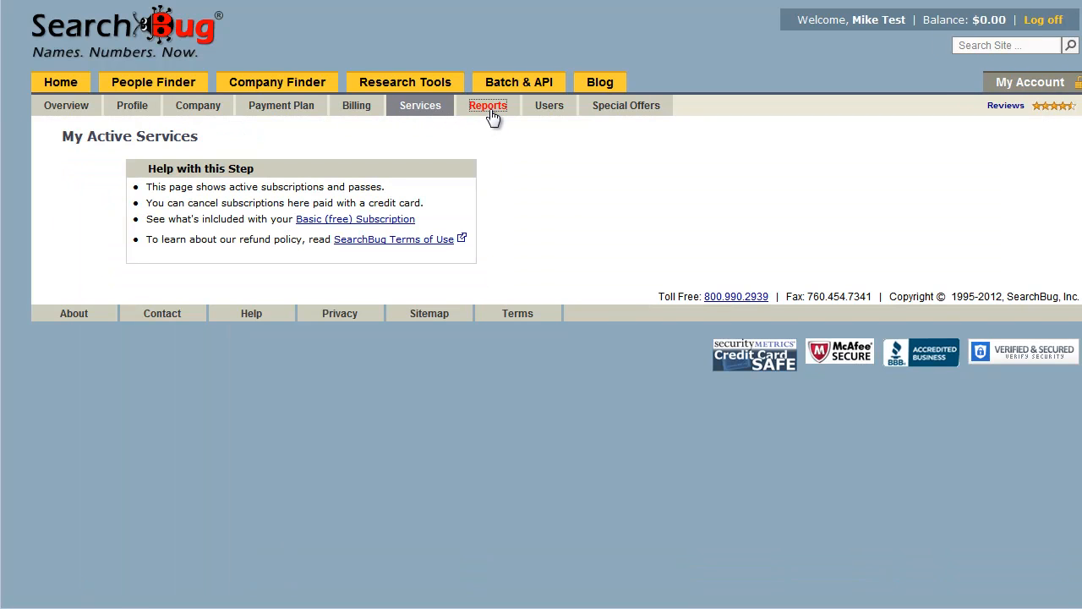
Step: Run a Usage History report for the Last 30 Days, then go back to the Users list
click(487, 105)
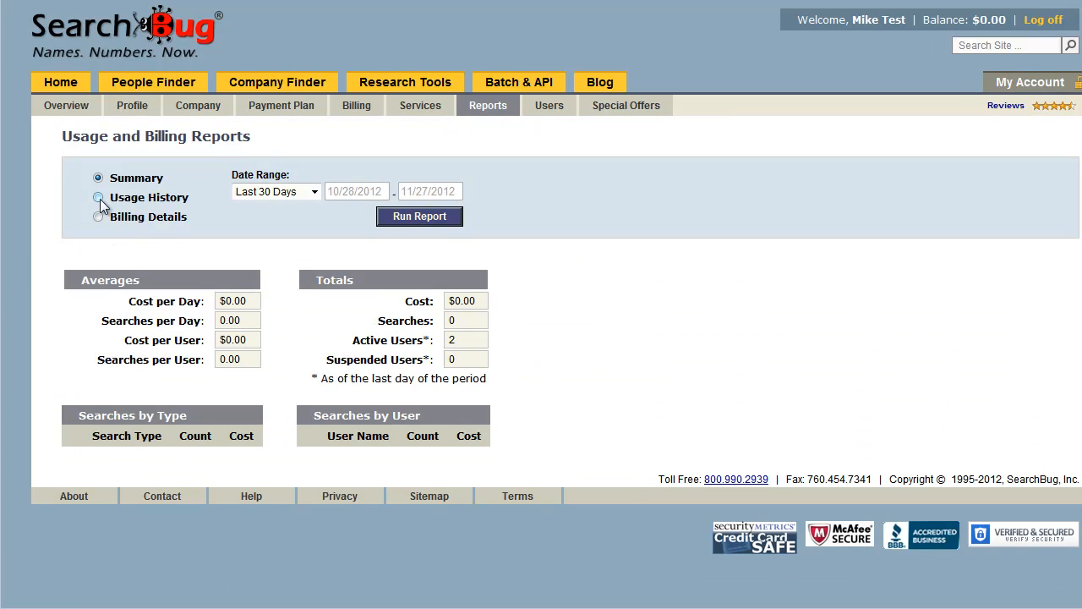
click(98, 216)
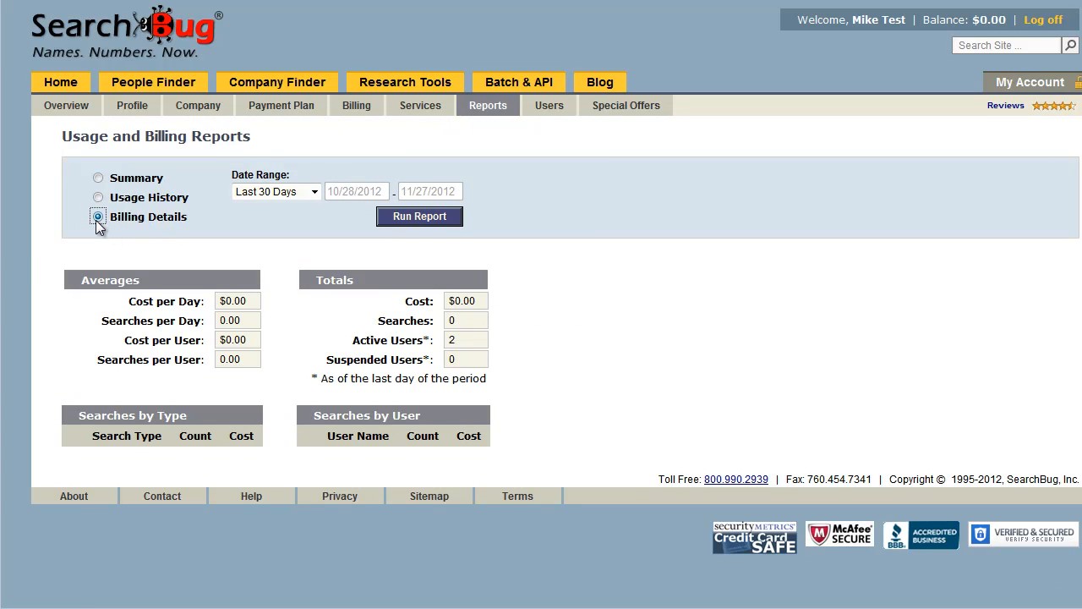
click(274, 191)
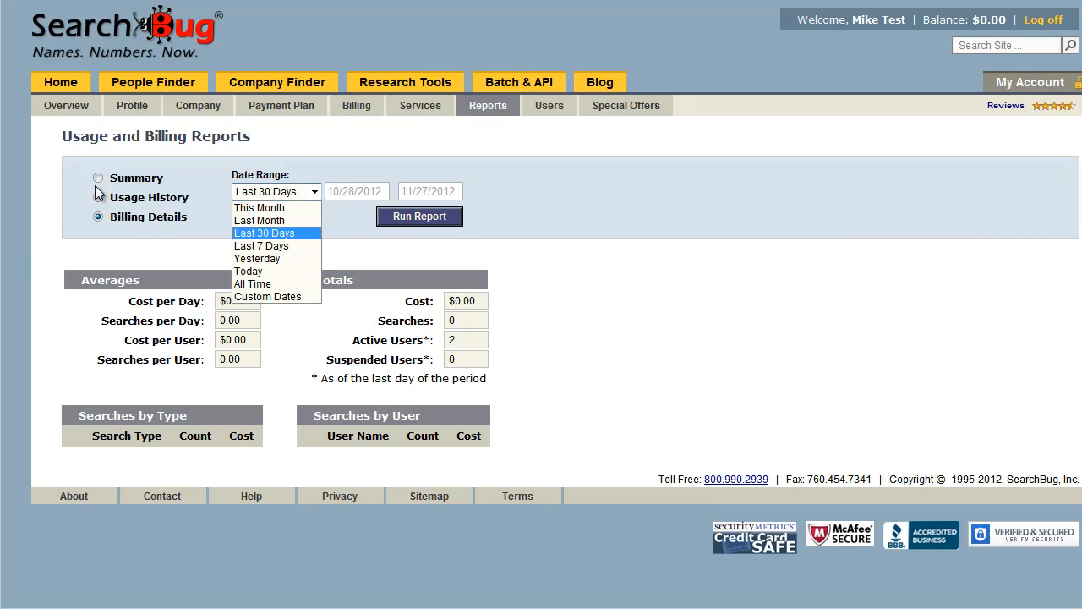
click(98, 196)
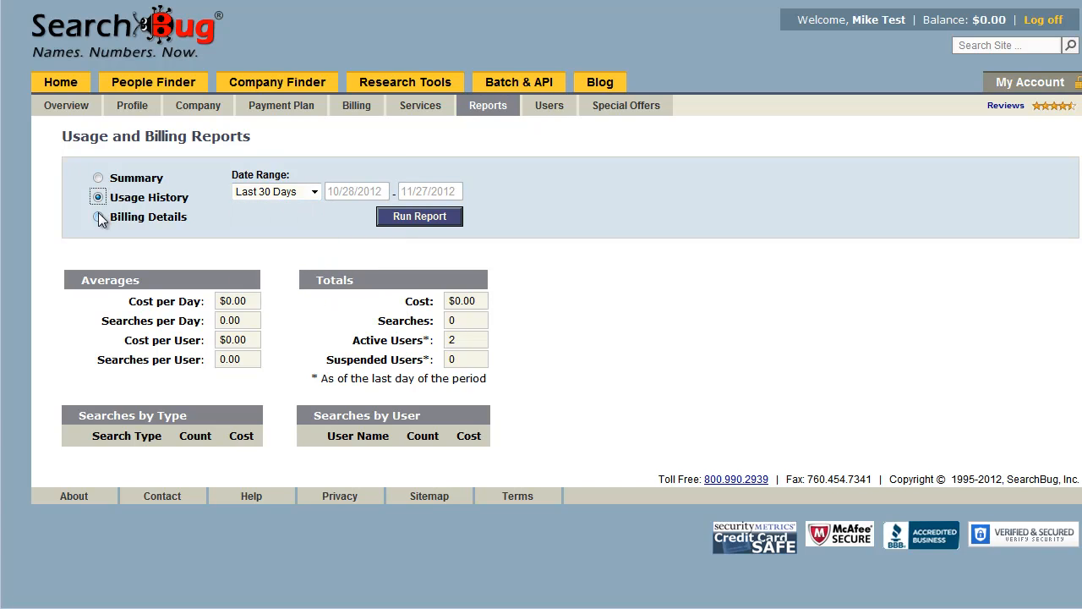
mouse_move(415, 228)
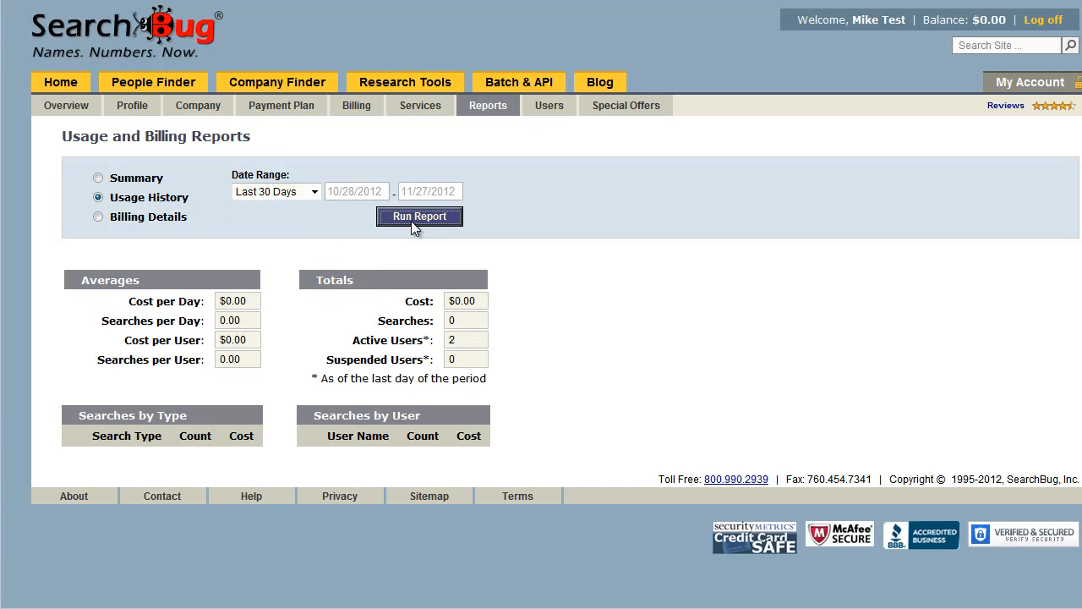
click(419, 216)
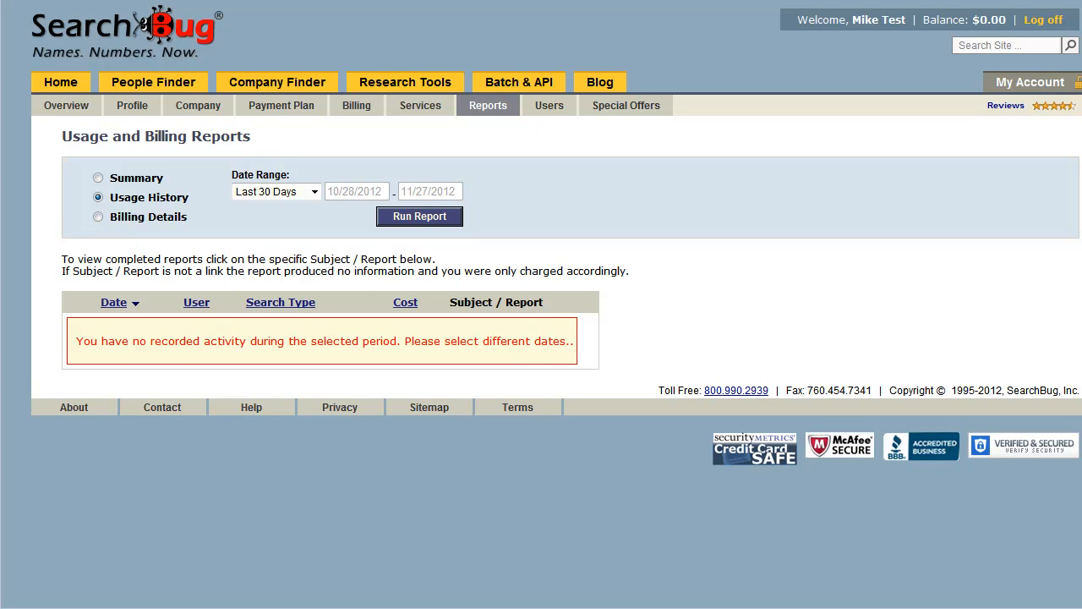
click(543, 103)
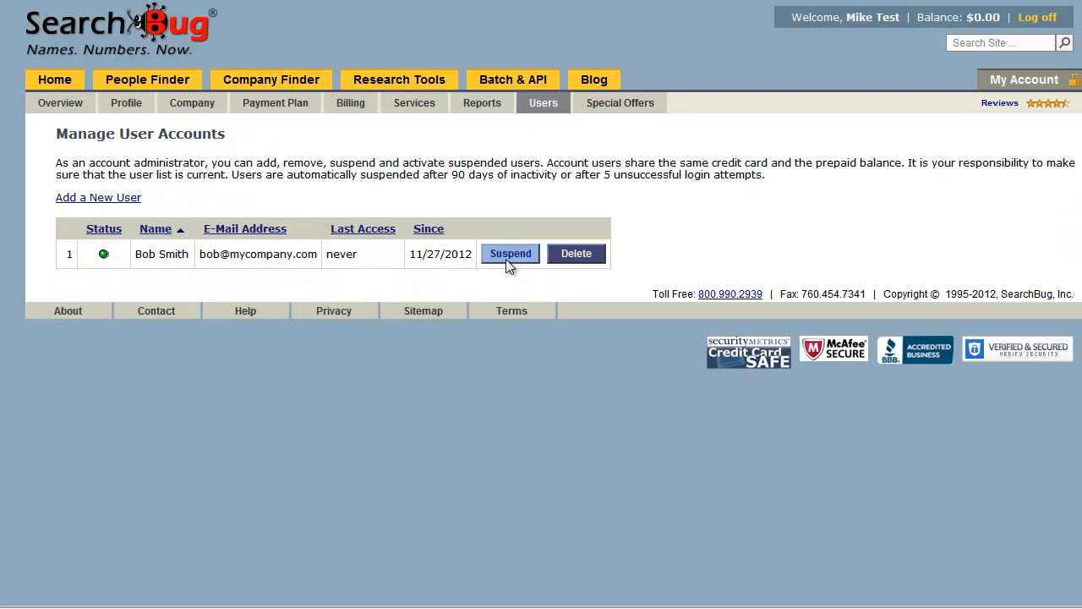
mouse_move(109, 267)
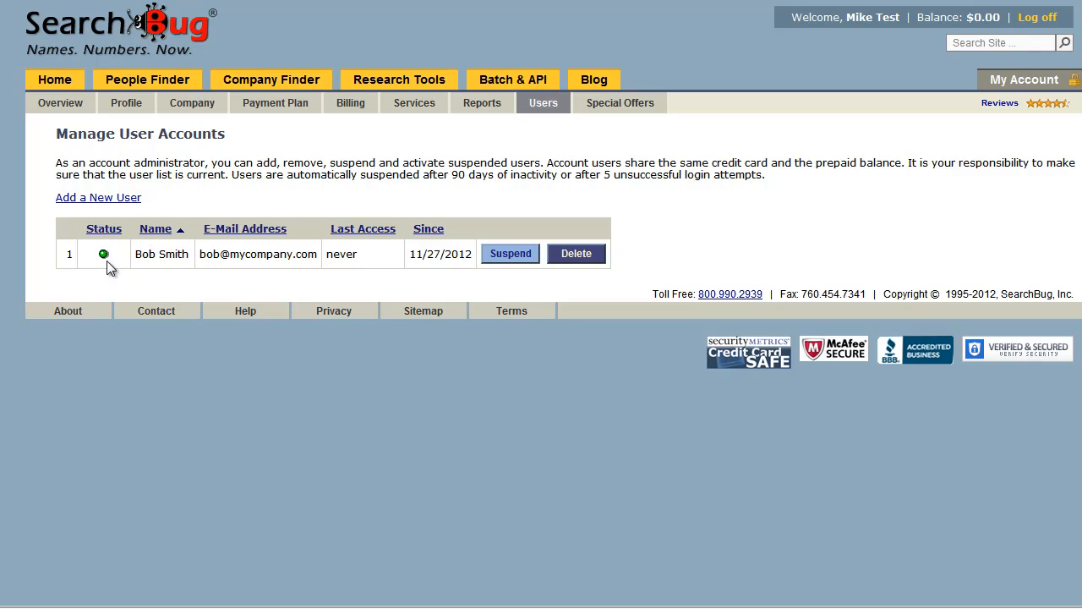
Step: Suspend Bob Smith's sub-user account and confirm the suspension
click(510, 254)
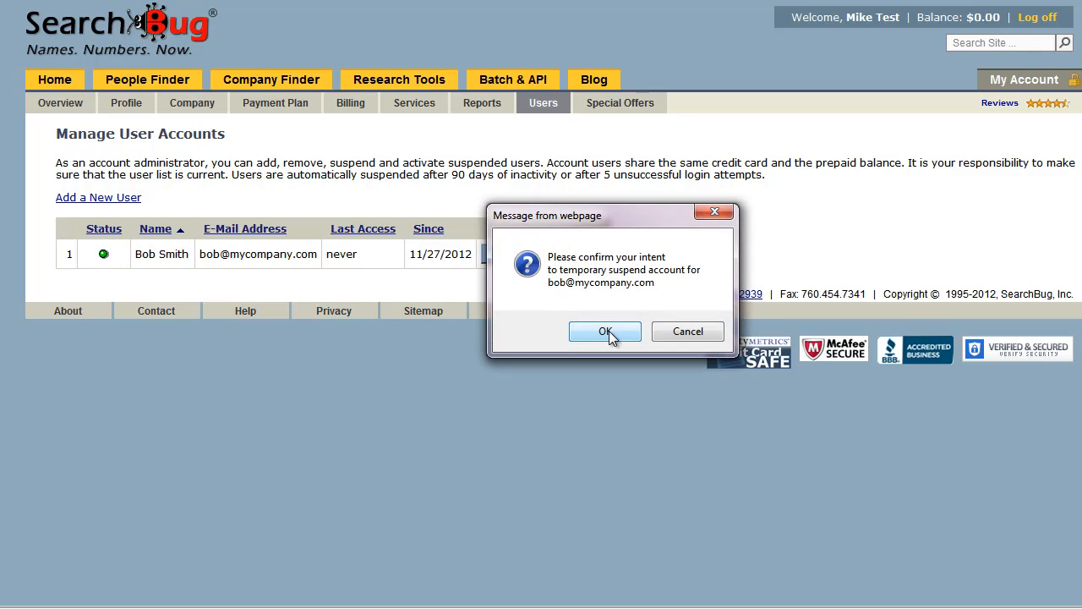
click(606, 330)
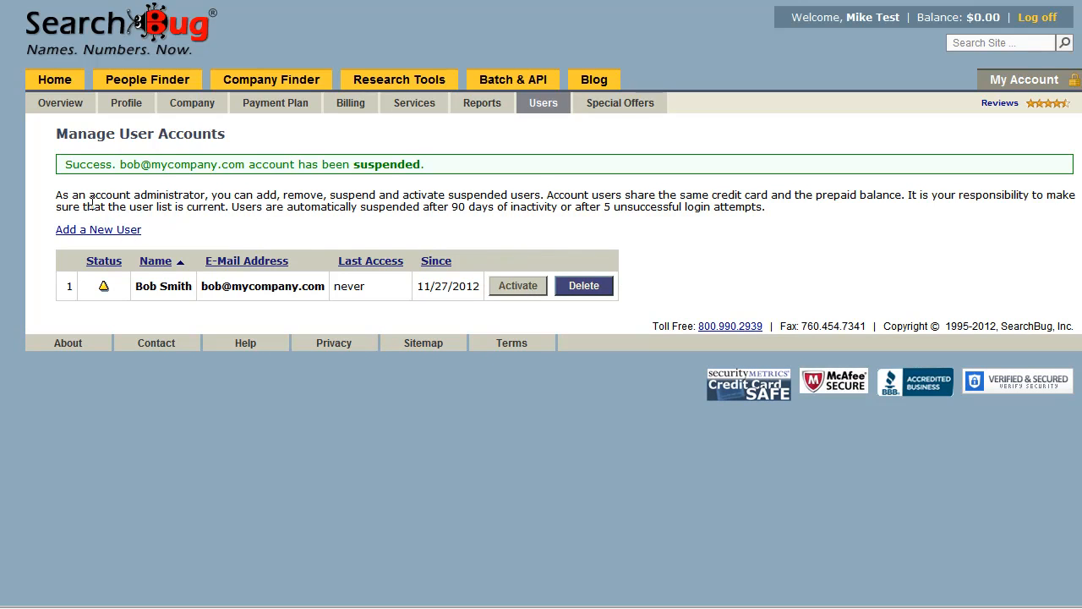